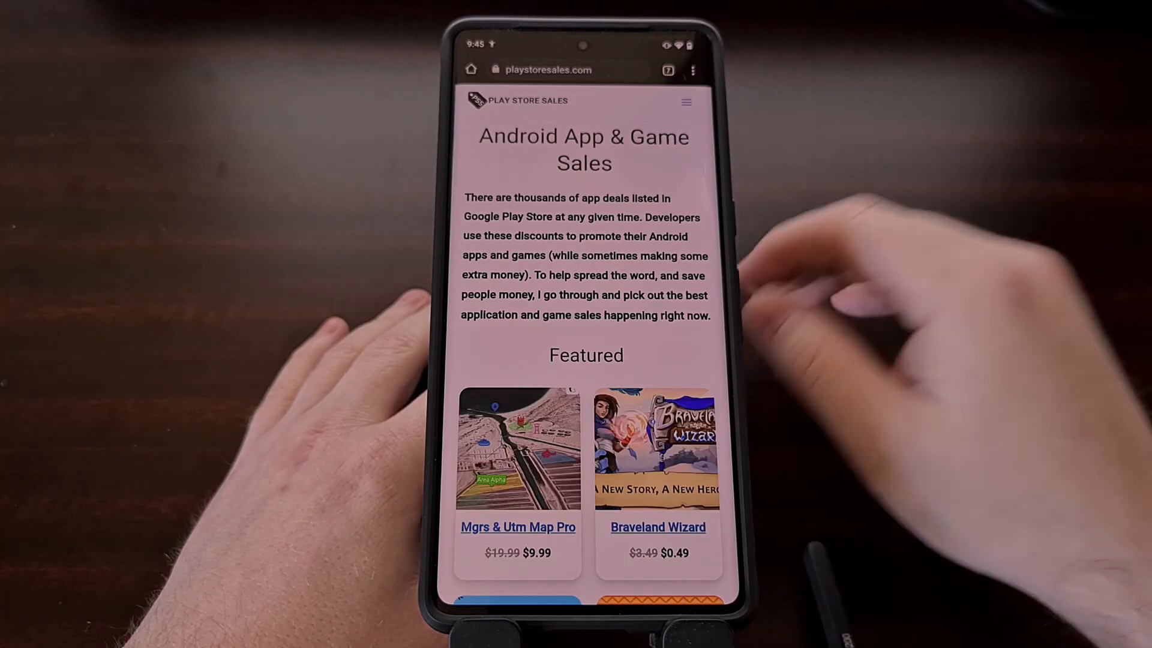
Step: Scroll the playstoresales.com page down to the Game Sales and Family & Kids sections
{"action": "scroll", "scroll_direction": "down", "scroll_amount": 3}
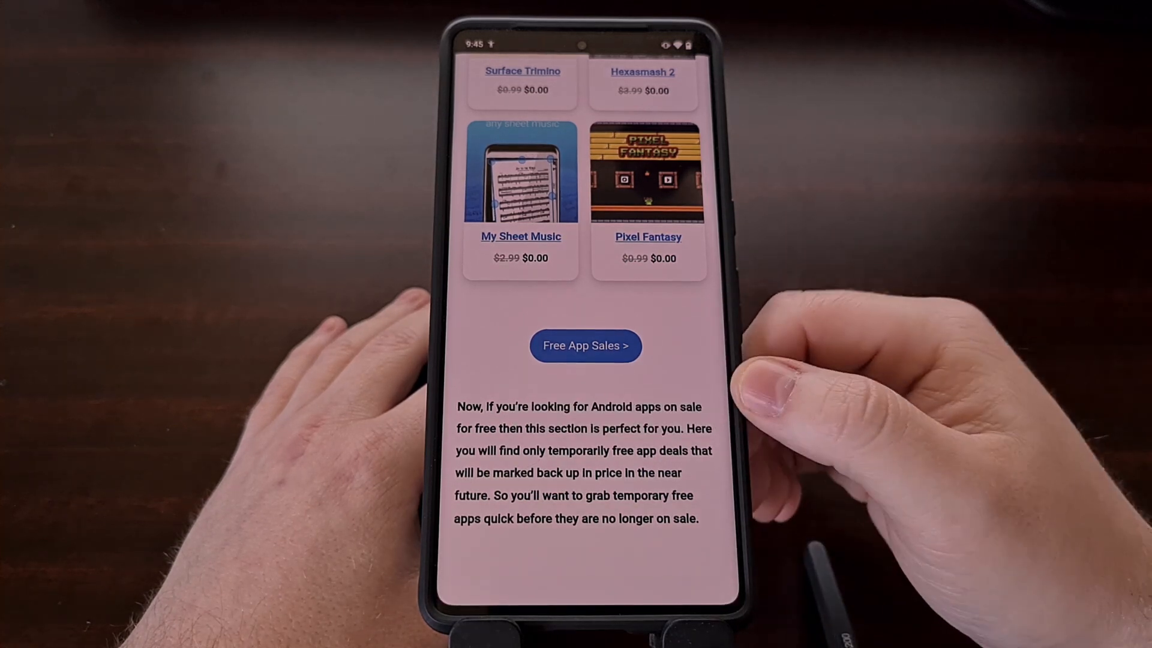
{"action": "mouse_move", "coordinate": [808, 404]}
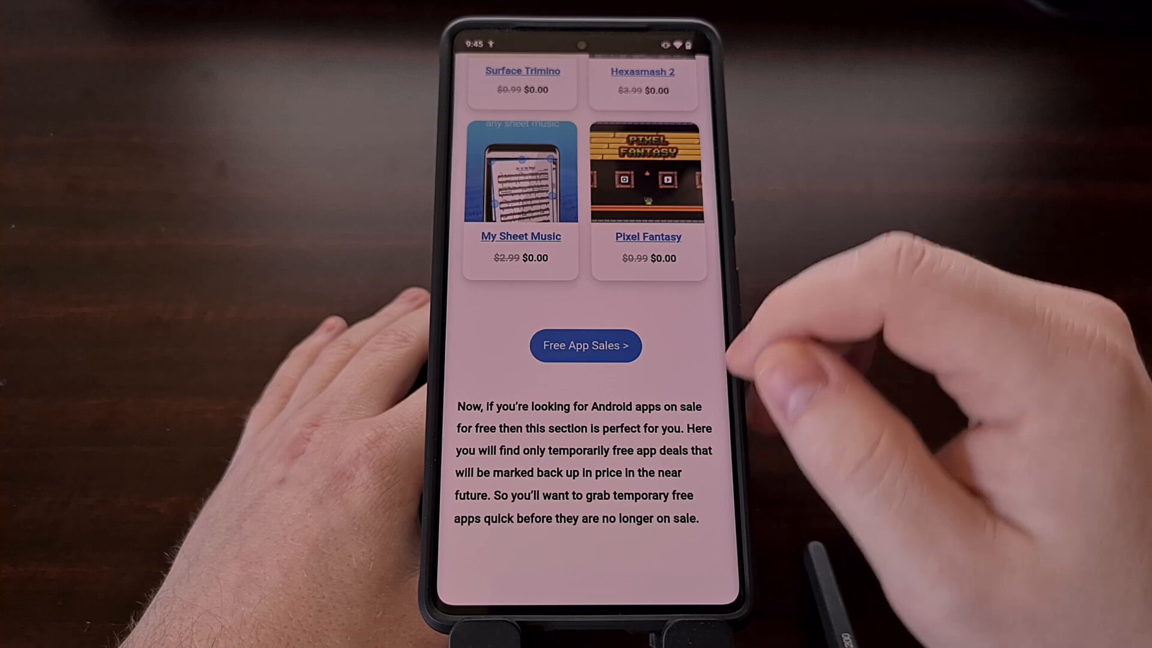
{"action": "scroll", "scroll_direction": "down", "scroll_amount": 3}
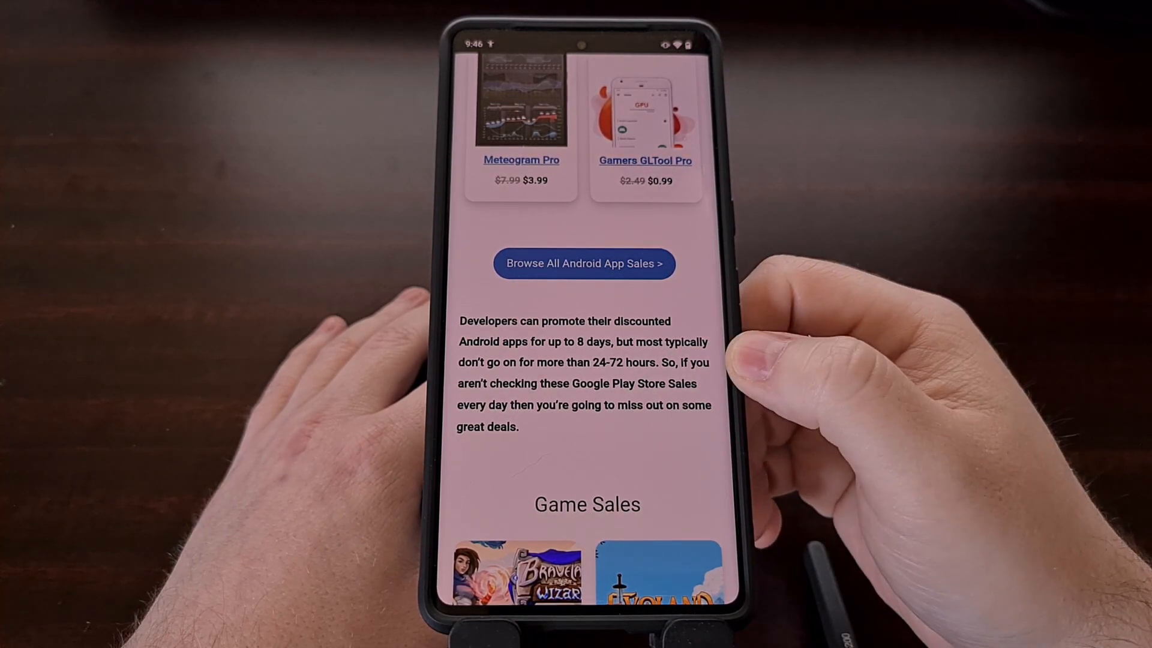
{"action": "scroll", "scroll_direction": "up", "scroll_amount": 3}
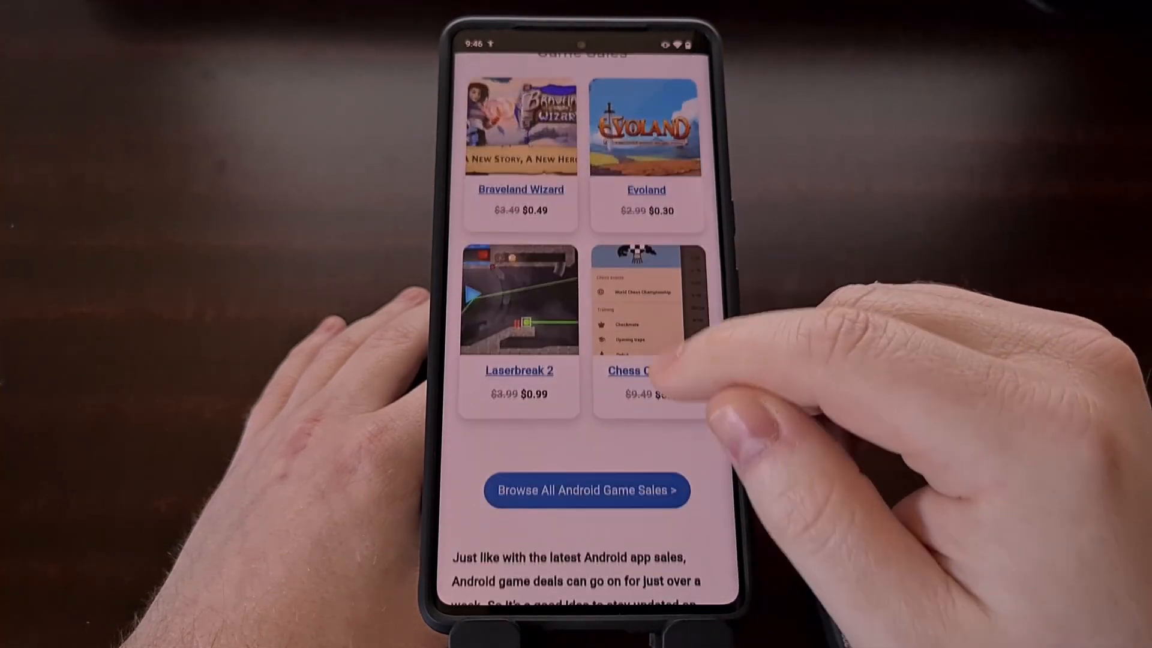
{"action": "scroll", "scroll_direction": "down", "scroll_amount": 3}
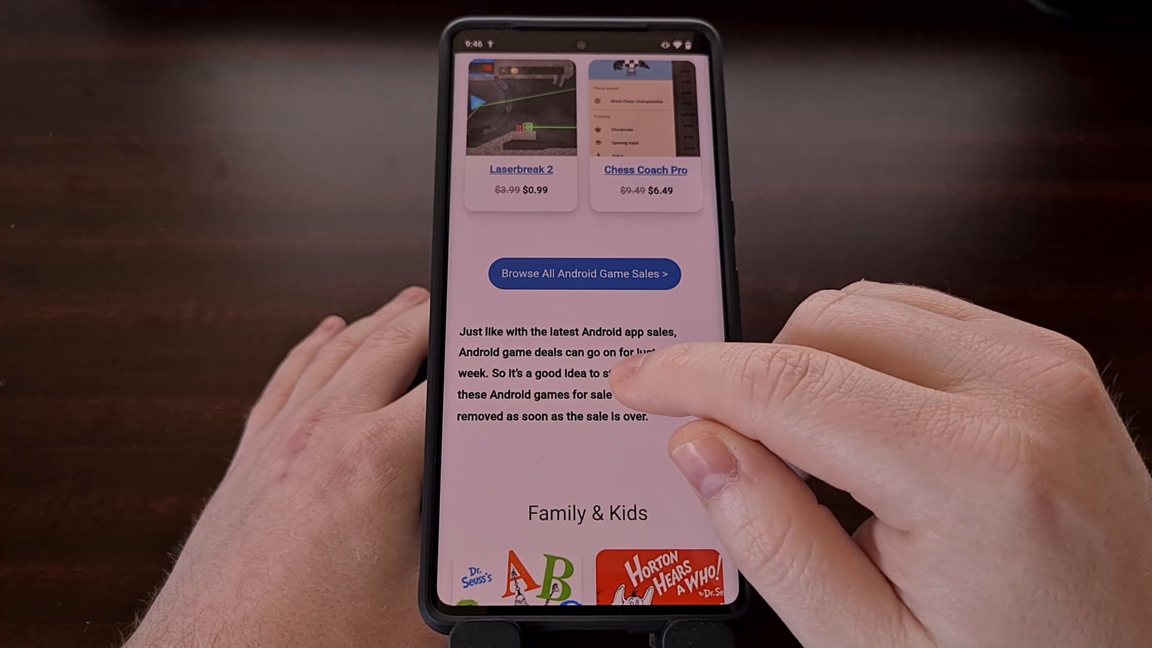
{"action": "double_click", "coordinate": [644, 373]}
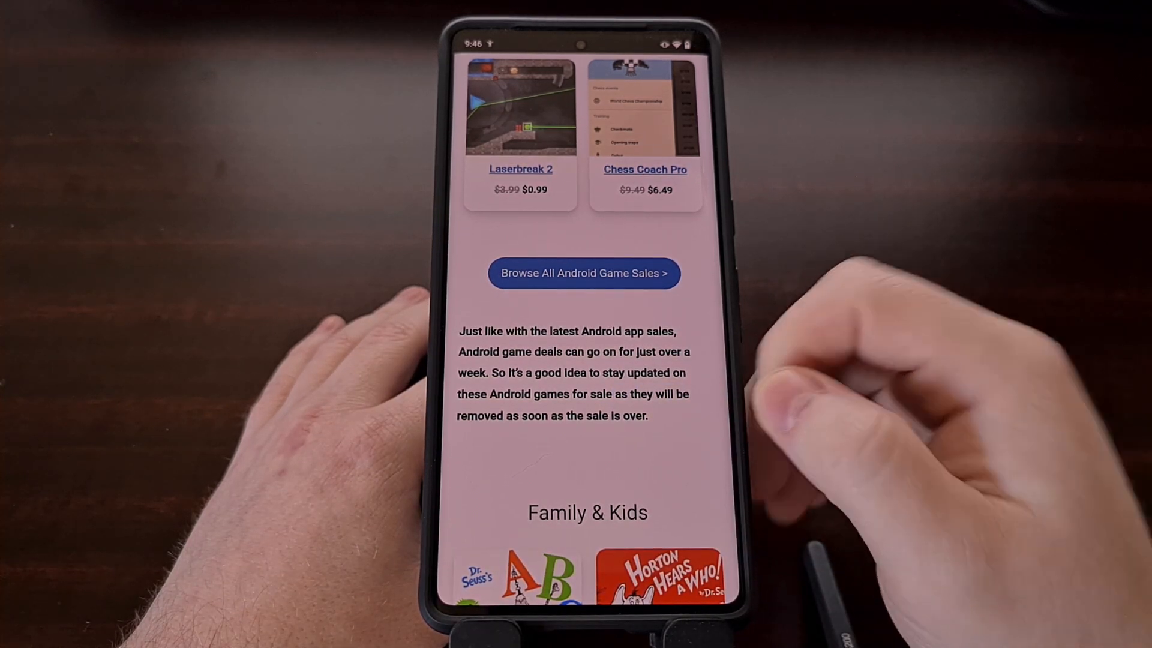
Step: Select a word on the sales page and open the 9to5google Android Q deep-press article
{"action": "double_click", "coordinate": [646, 372]}
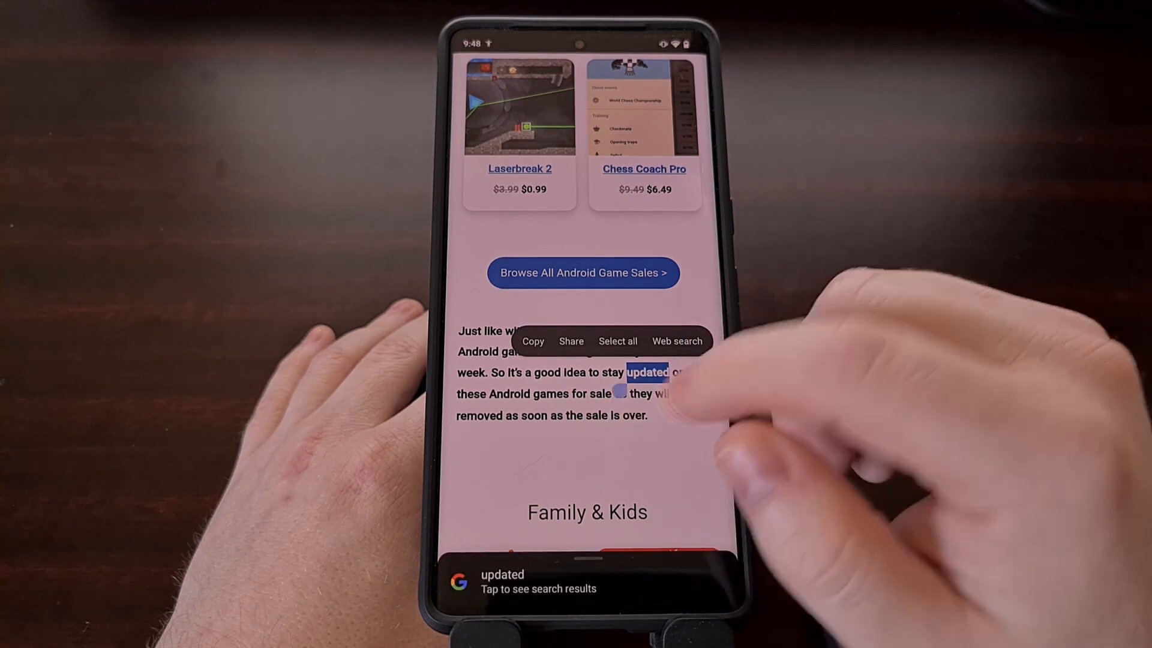
{"action": "left_click", "coordinate": [573, 462]}
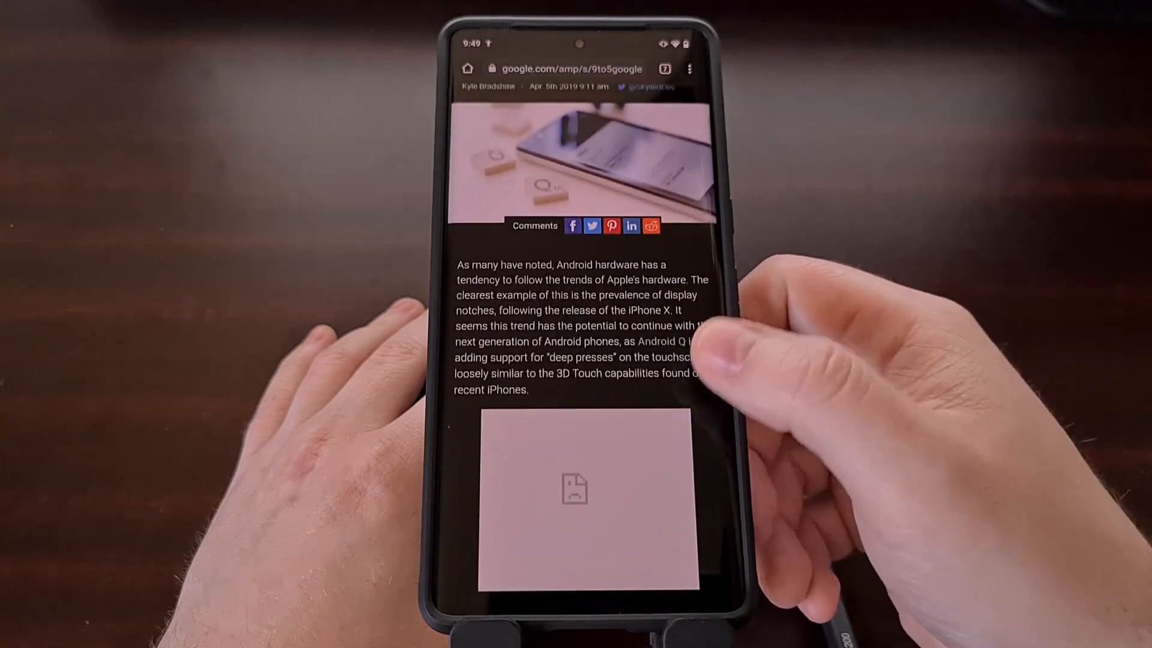
Step: Scroll through the article, then return to the Android home screen
{"action": "scroll", "scroll_direction": "up", "scroll_amount": 3}
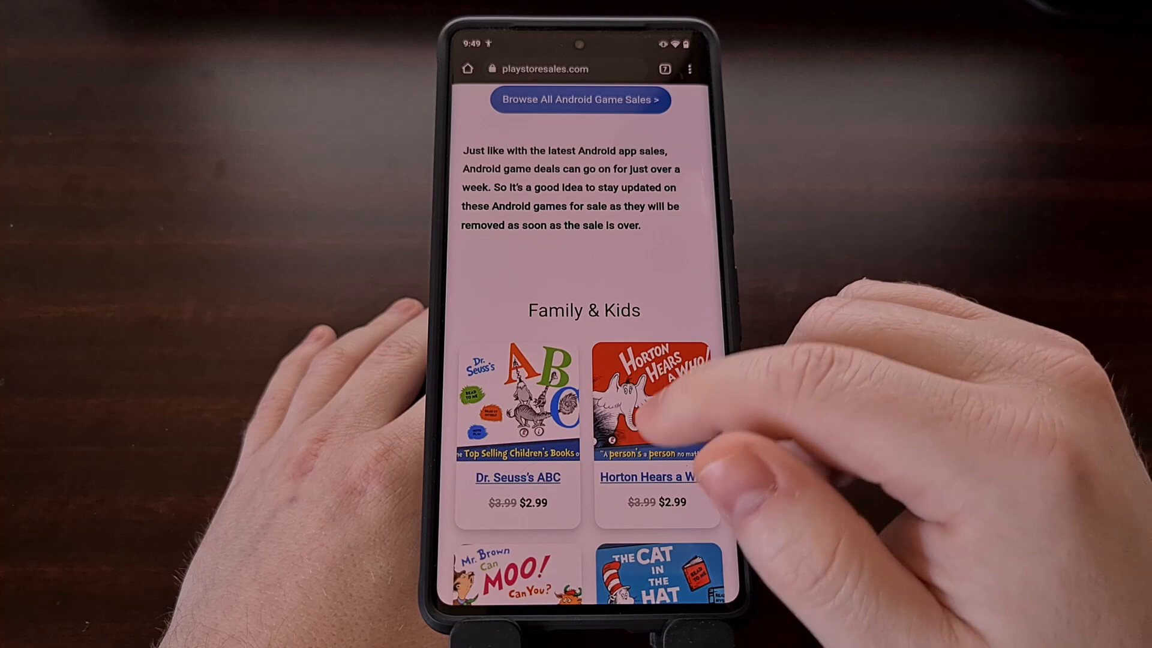
{"action": "scroll", "scroll_direction": "down", "scroll_amount": 3}
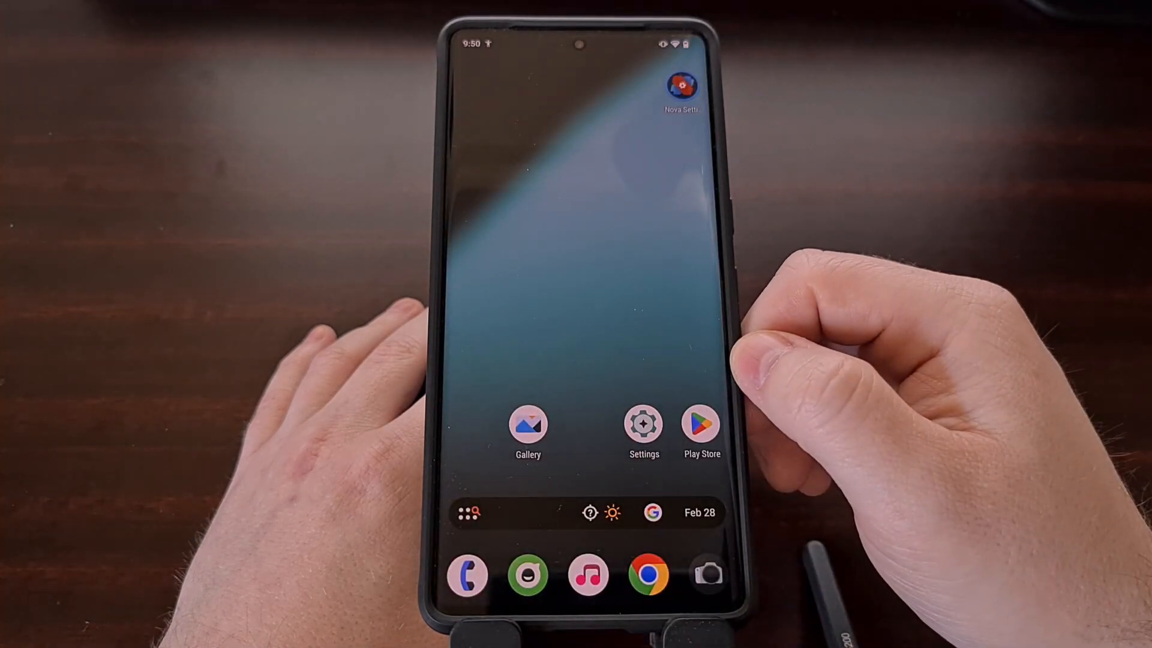
Step: Open Settings and go to Accessibility's Timing controls page
{"action": "left_click", "coordinate": [642, 426]}
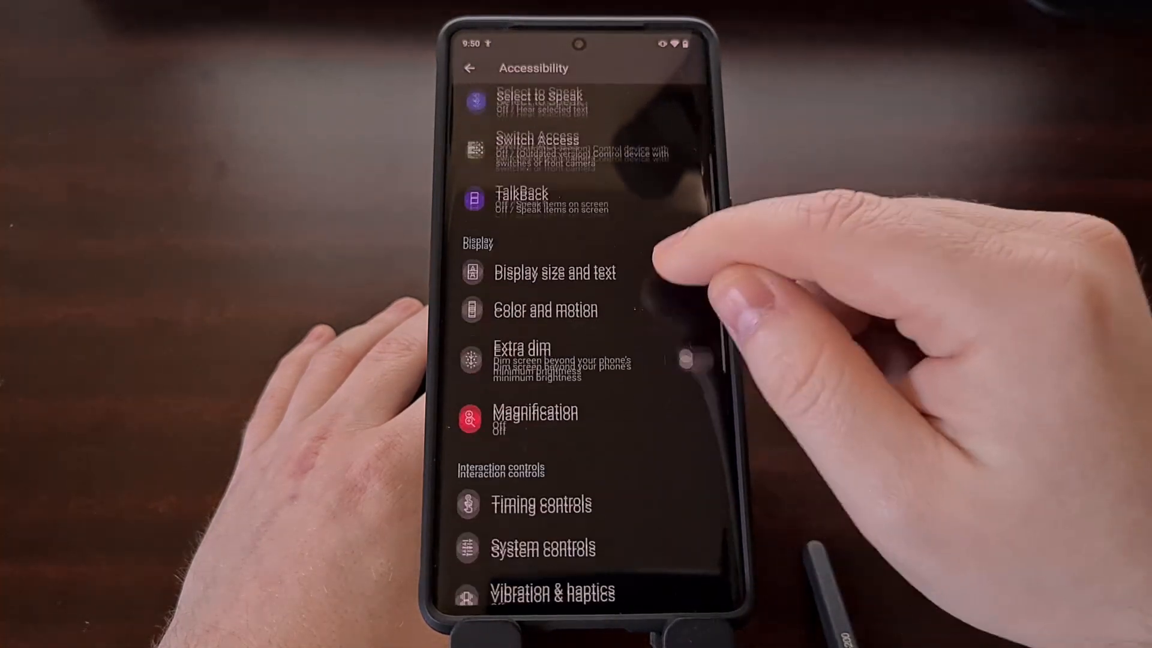
{"action": "scroll", "scroll_direction": "up", "scroll_amount": 3}
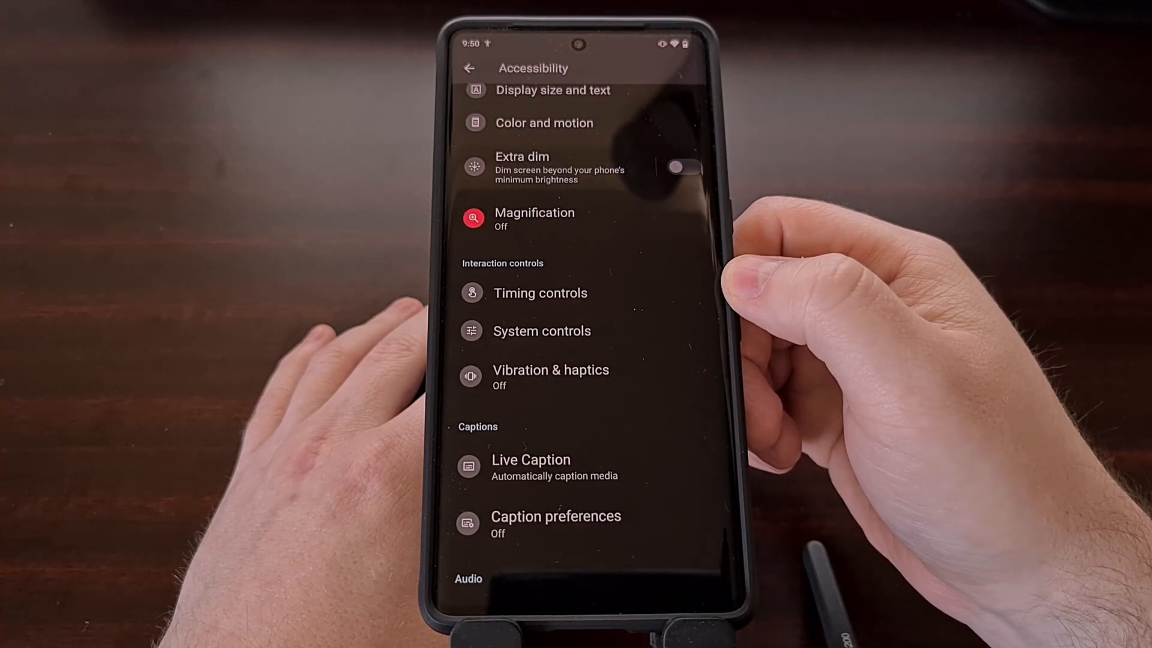
{"action": "left_click", "coordinate": [540, 292]}
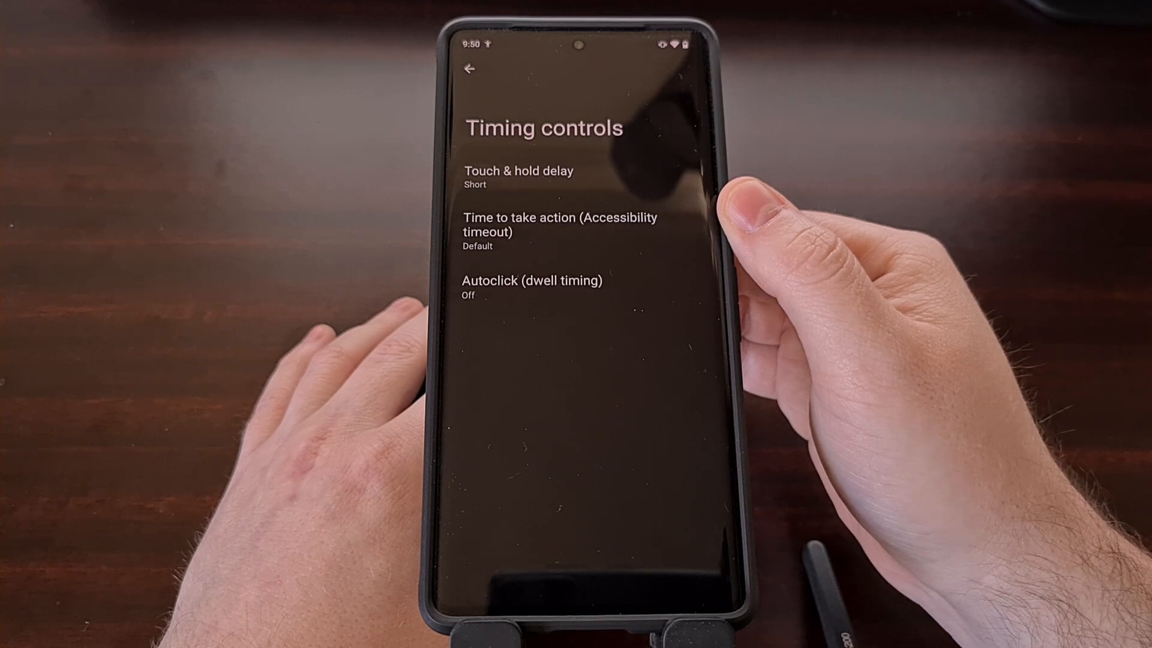
Step: Change the Touch & hold delay from Short to Medium
{"action": "left_click", "coordinate": [518, 176]}
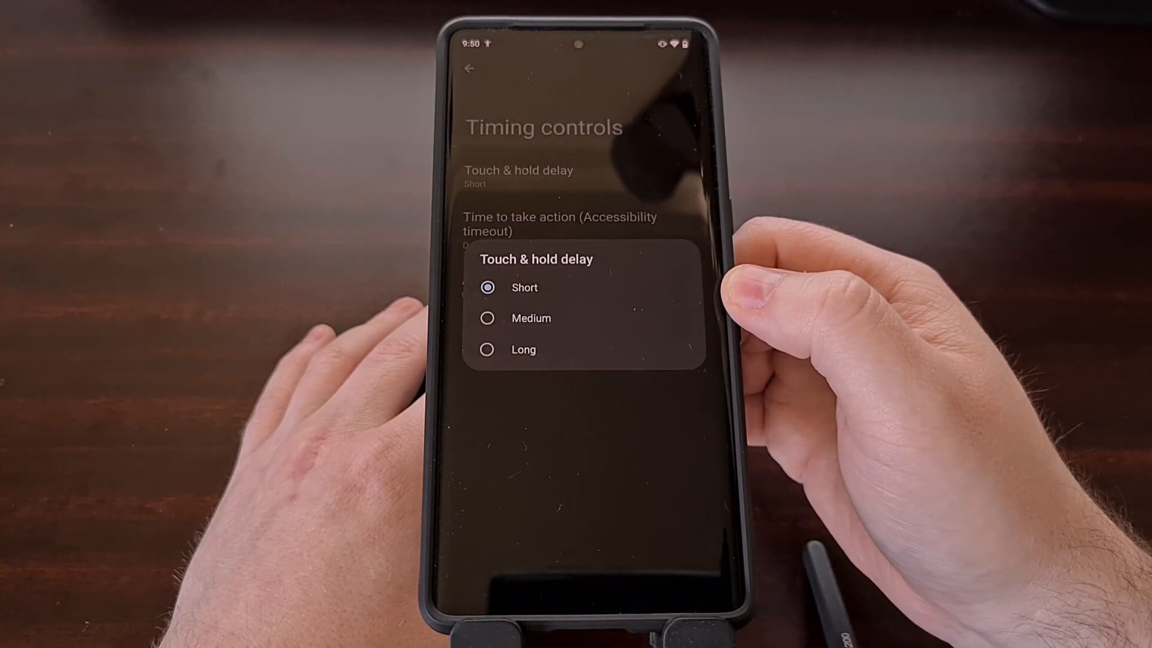
{"action": "mouse_move", "coordinate": [793, 294]}
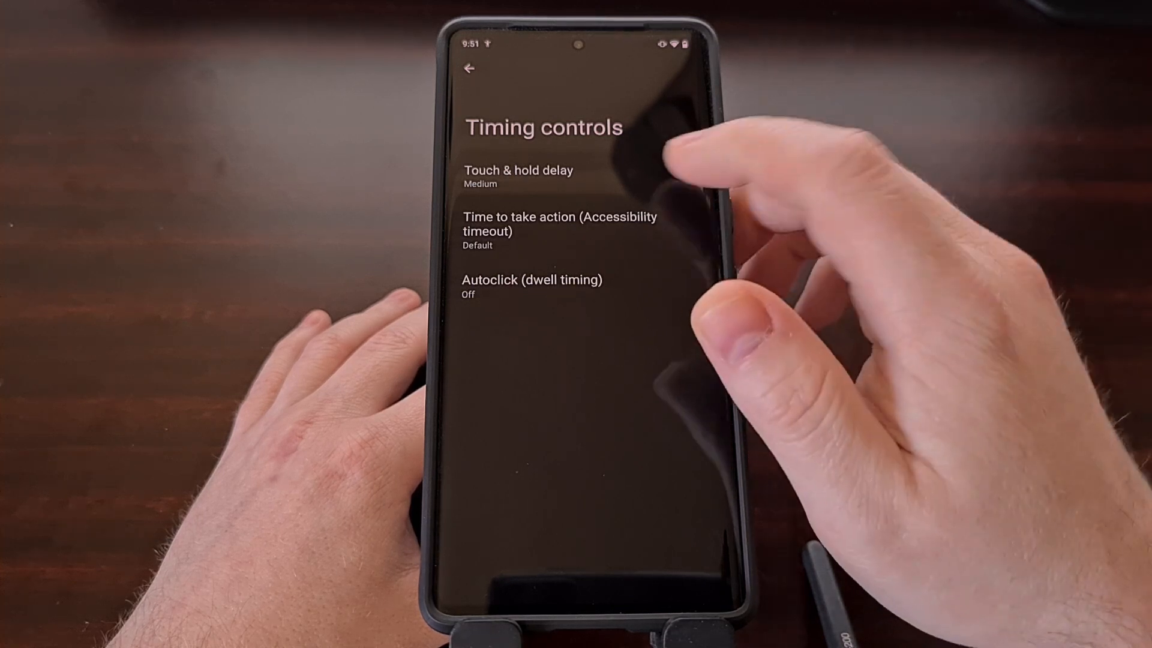
{"action": "left_click", "coordinate": [518, 176]}
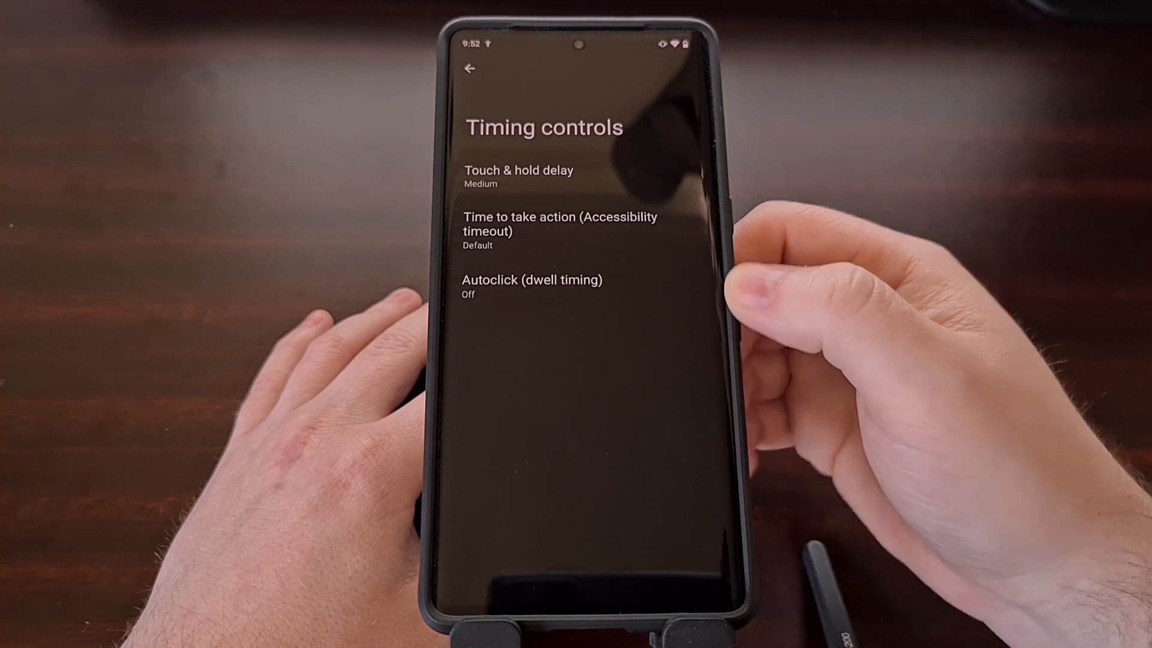
Step: Leave Timing controls and open Developer options under System
{"action": "left_click", "coordinate": [517, 177]}
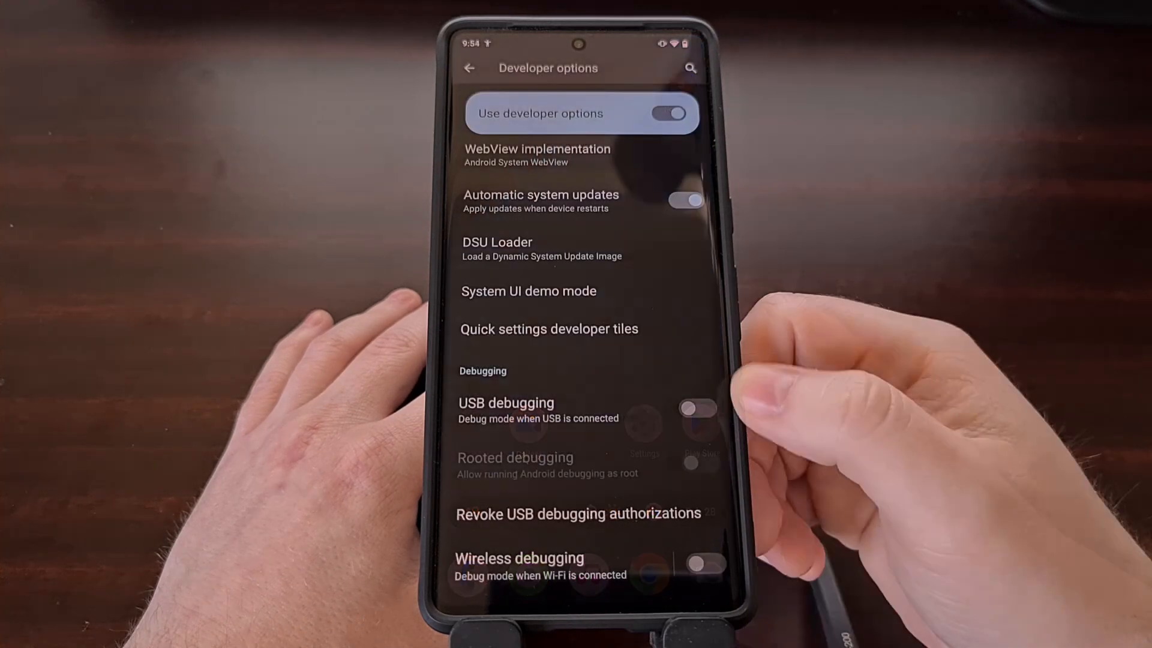
Step: Open Command Prompt and run adb devices
{"action": "left_click", "coordinate": [697, 409]}
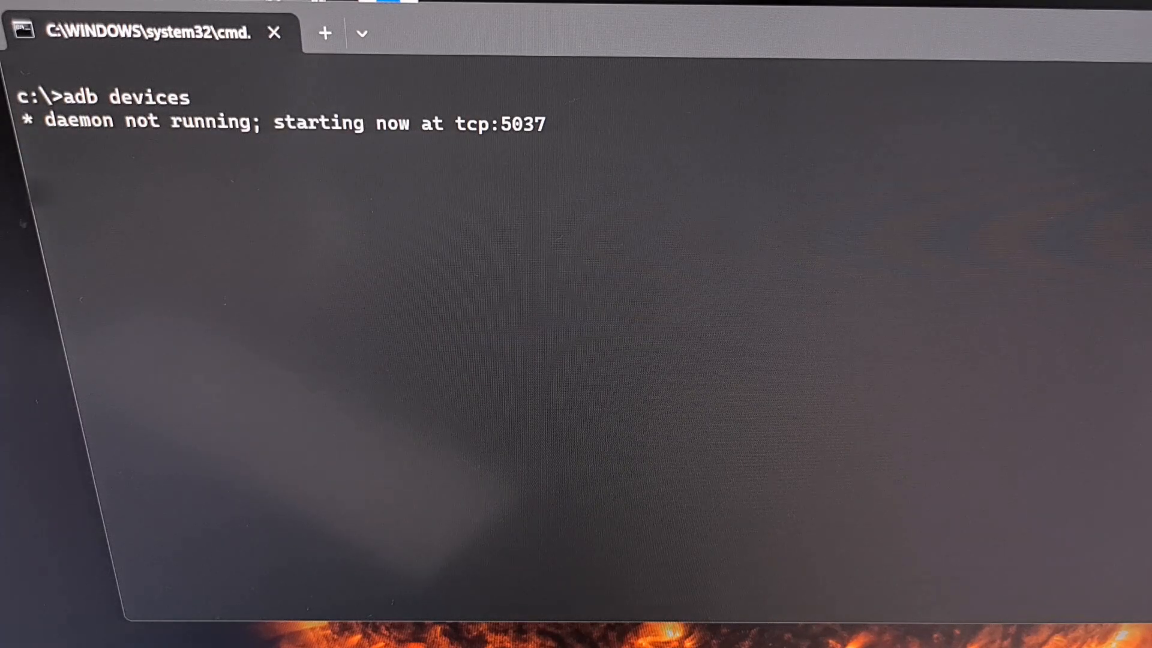
Step: Let the adb daemon start and show the phone as unauthorized
{"action": "key", "text": "Return"}
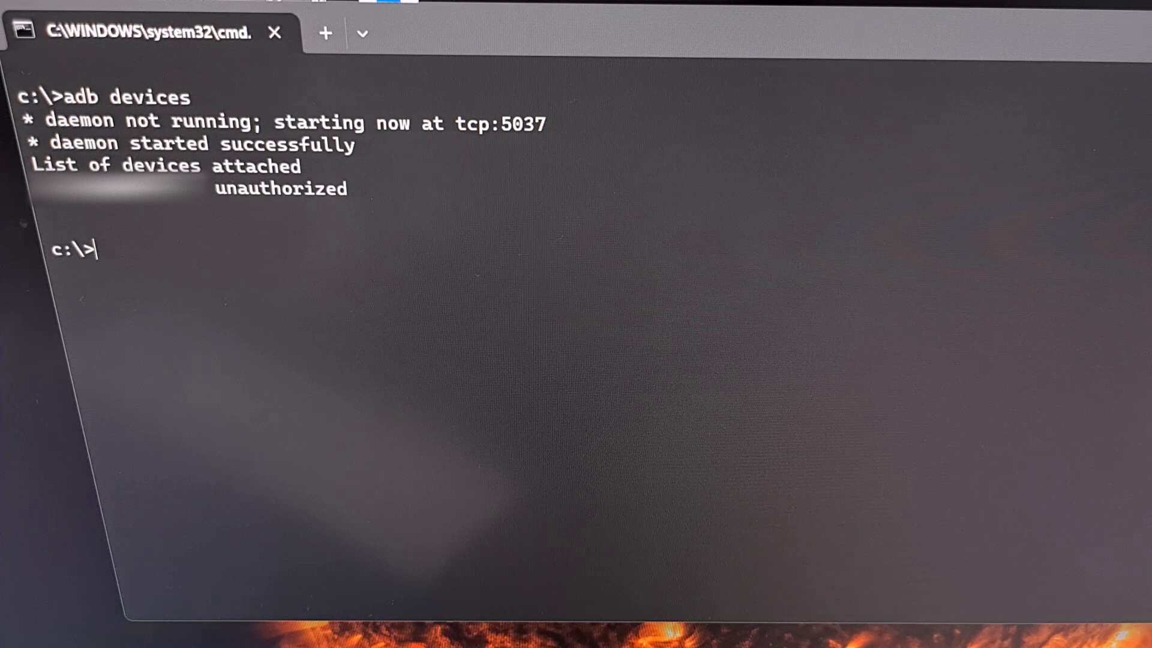
Step: Rerun adb devices to confirm the phone is now authorized
{"action": "type", "text": "adb devices"}
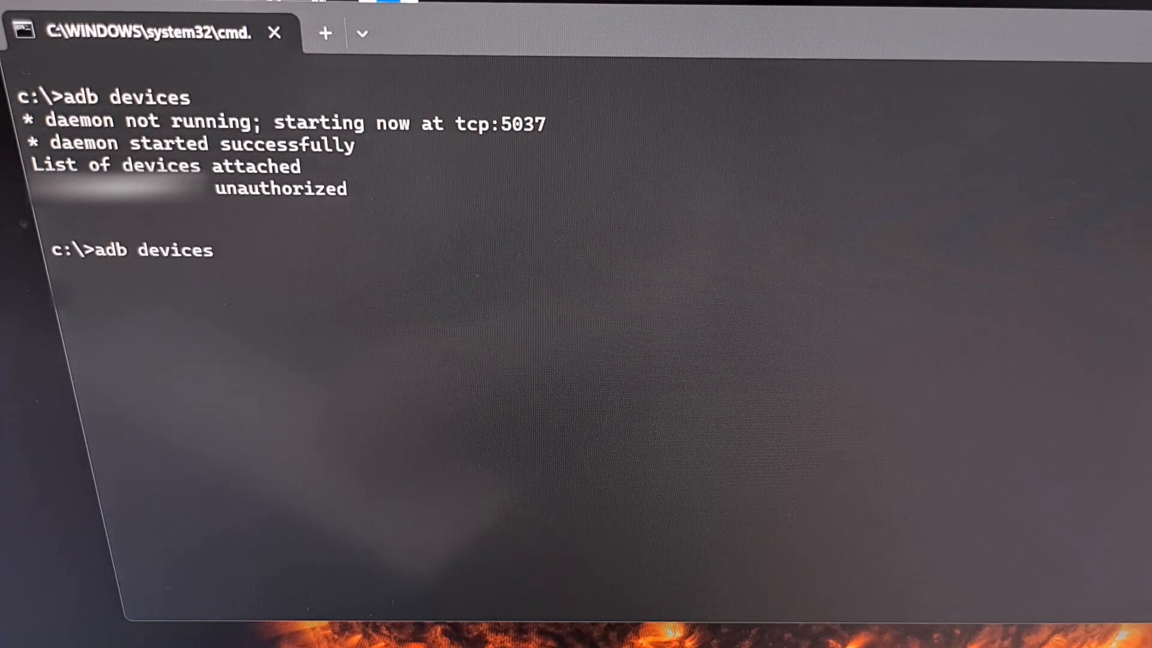
{"action": "key", "text": "Return"}
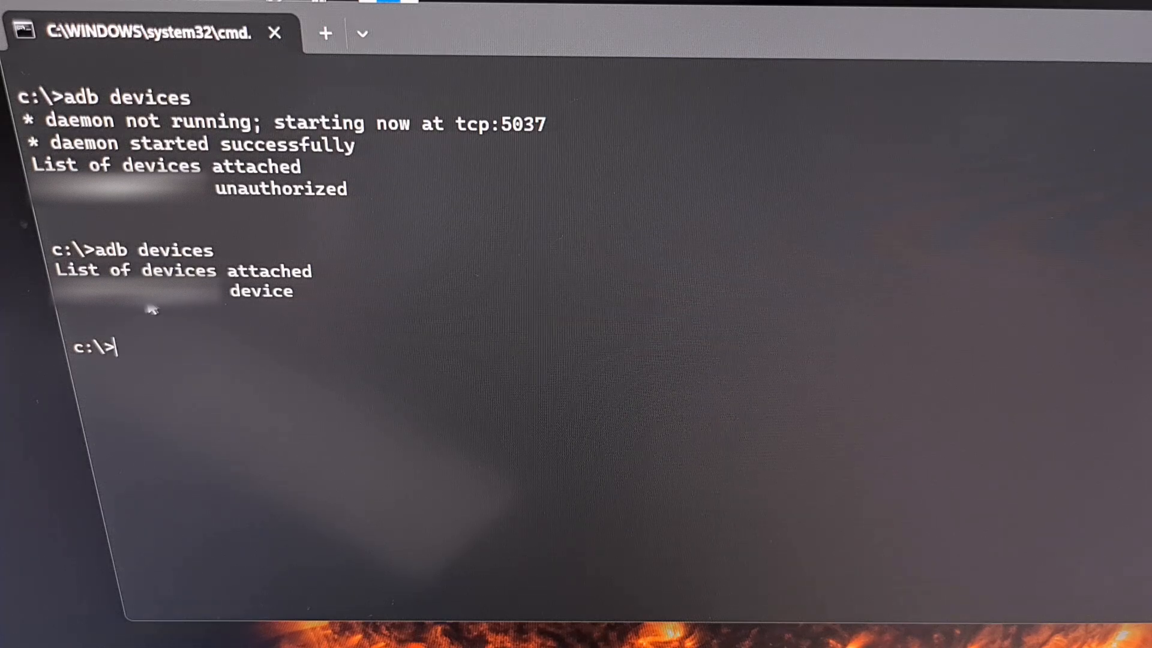
{"action": "mouse_move", "coordinate": [88, 331]}
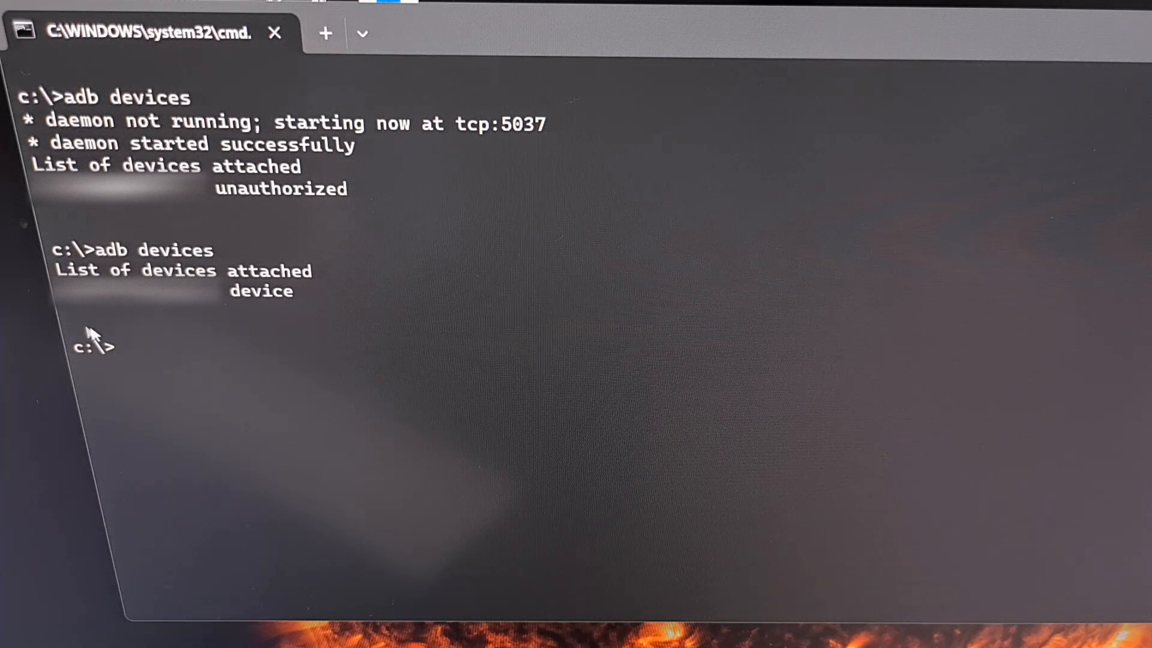
{"action": "mouse_move", "coordinate": [156, 325]}
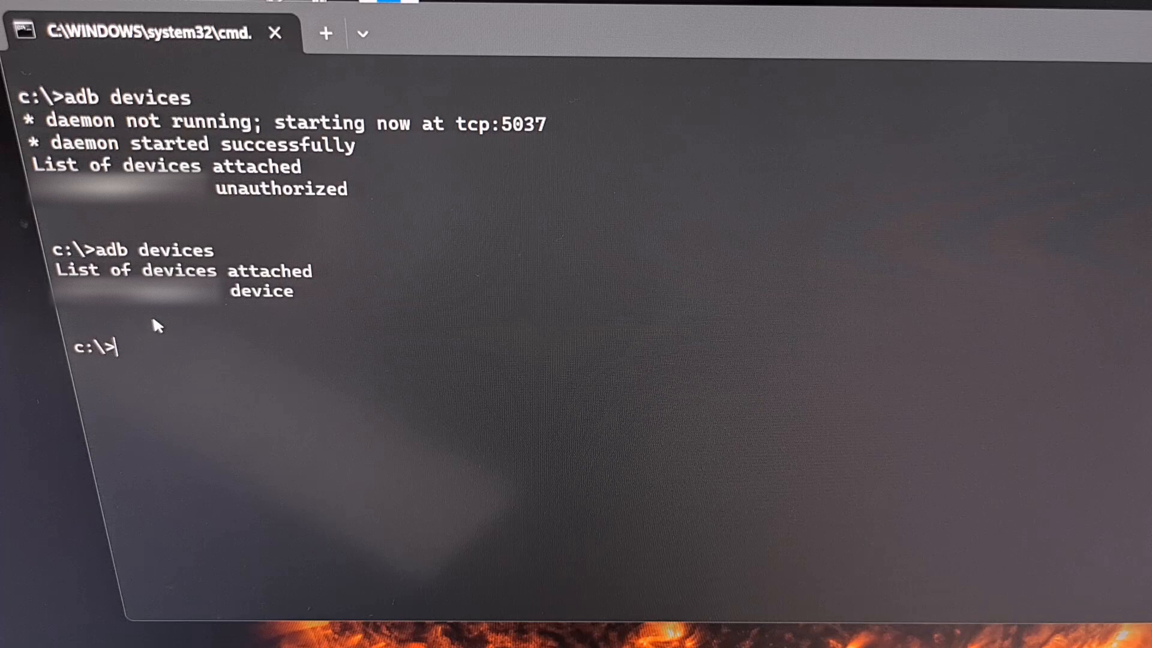
{"action": "mouse_move", "coordinate": [144, 321]}
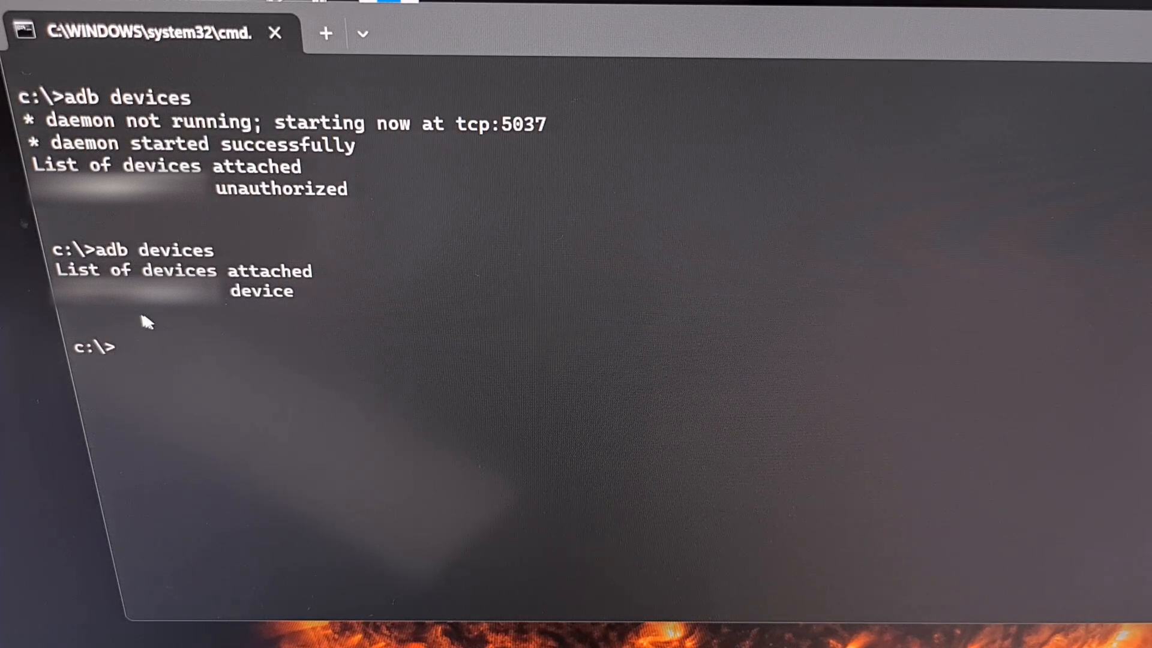
{"action": "mouse_move", "coordinate": [195, 320]}
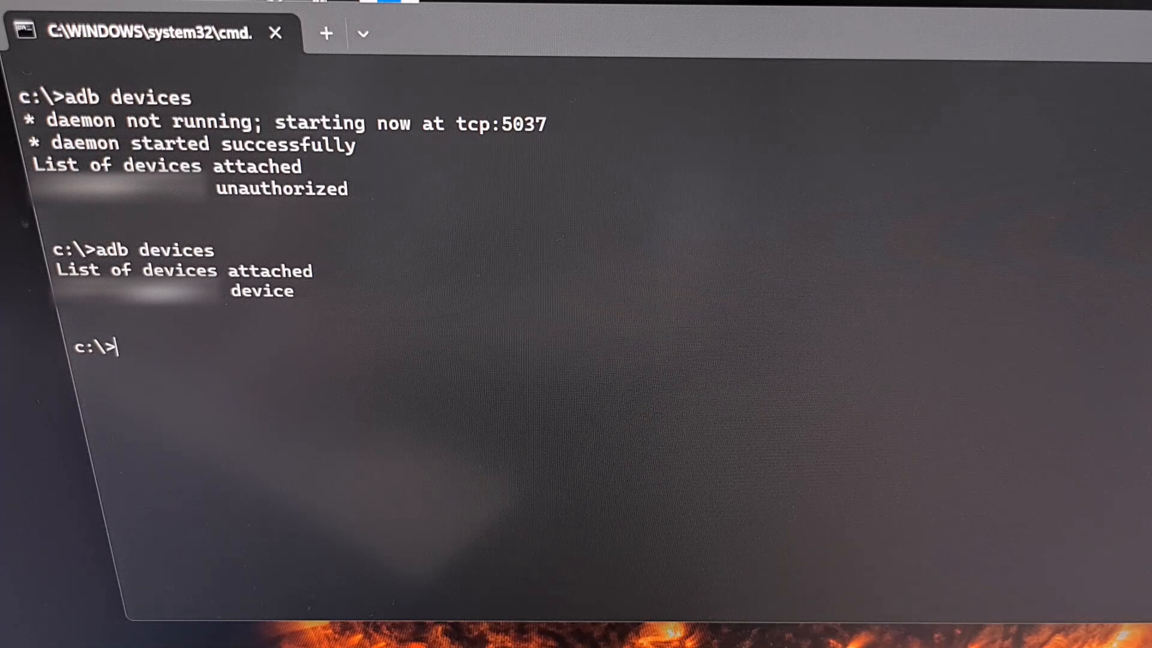
Step: Enter adb shell to open a shell session on the phone
{"action": "type", "text": "adb"}
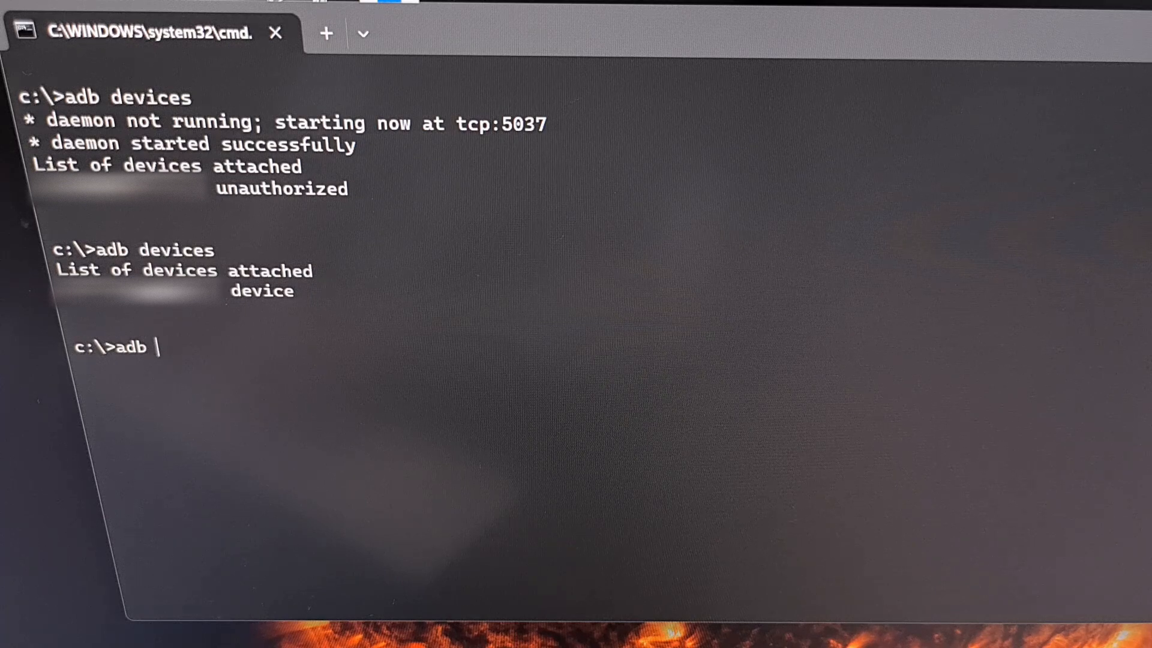
{"action": "type", "text": "shell"}
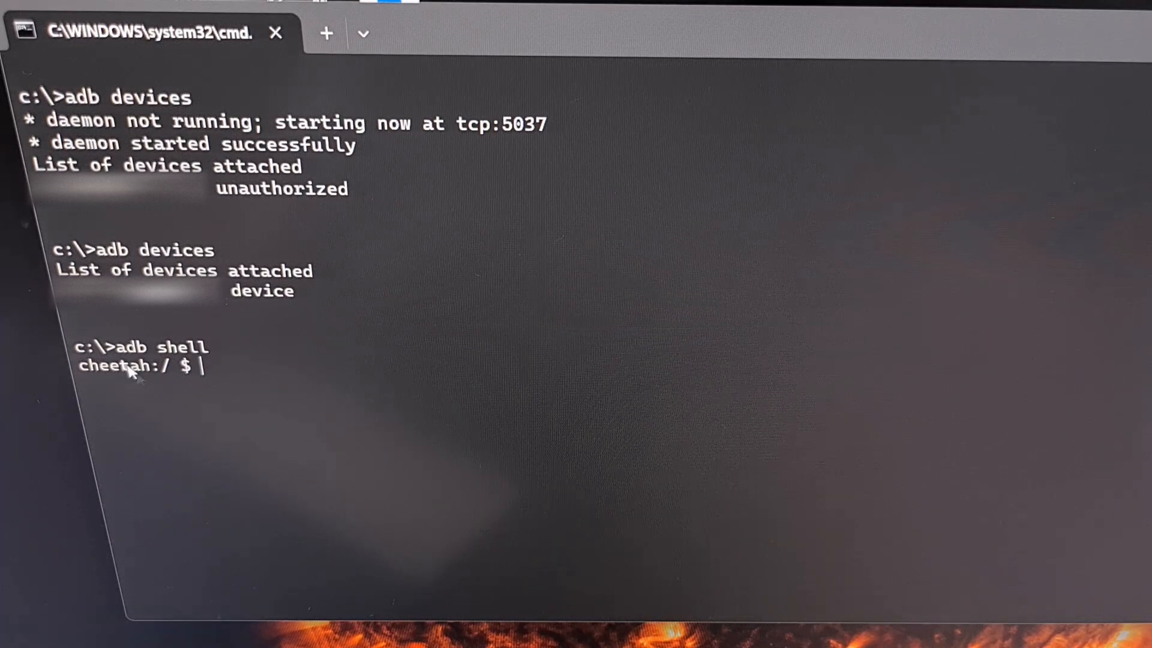
{"action": "mouse_move", "coordinate": [190, 387]}
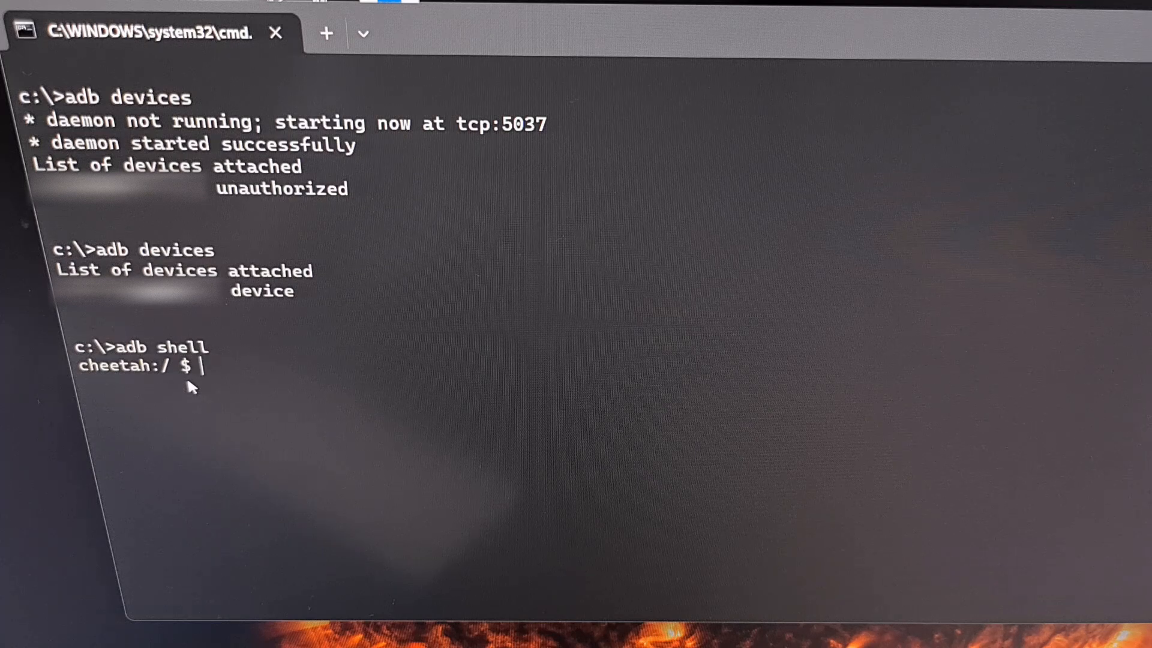
{"action": "mouse_move", "coordinate": [144, 393]}
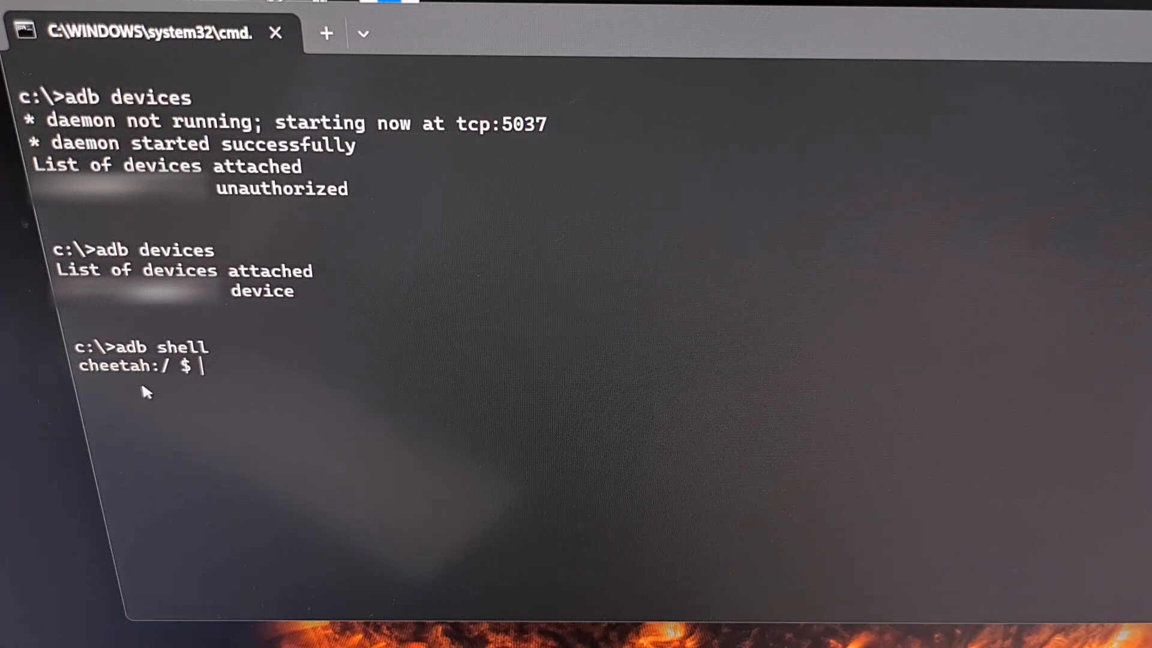
{"action": "mouse_move", "coordinate": [224, 429]}
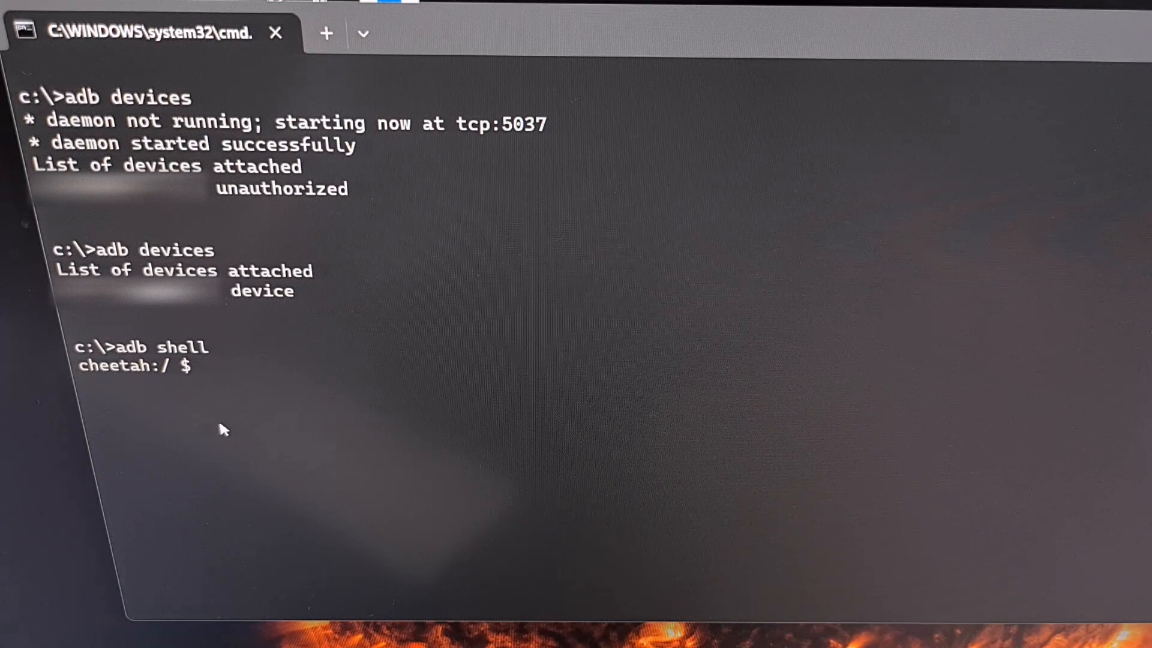
{"action": "mouse_move", "coordinate": [259, 460]}
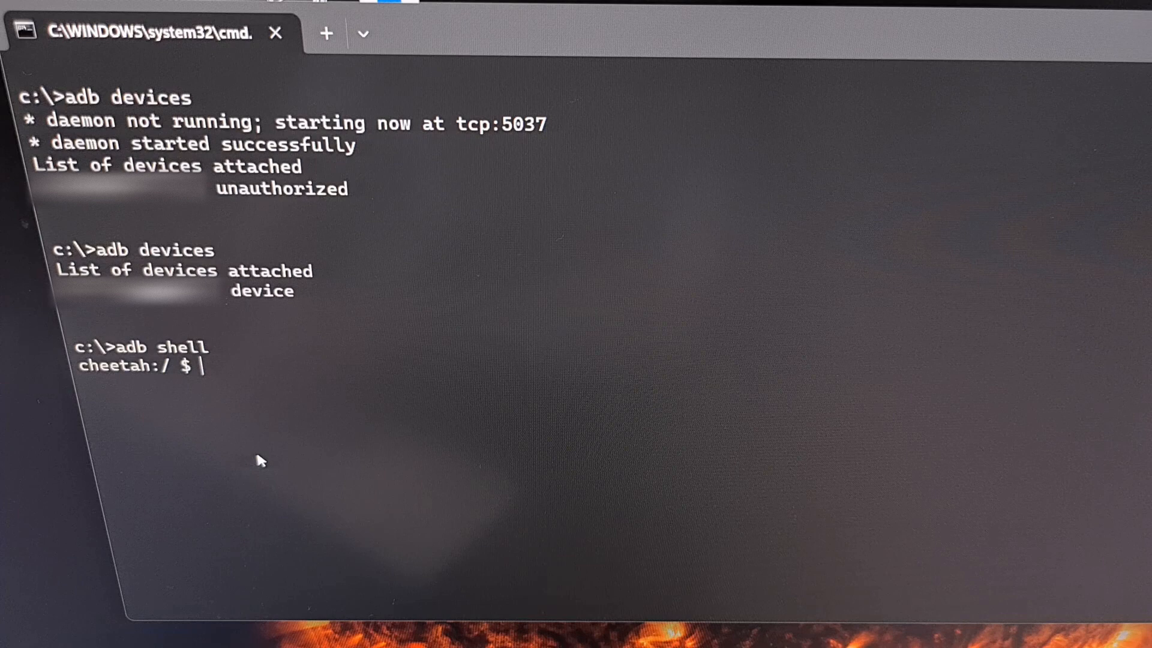
Step: Type 'settings put secure long_press_timeout 600' at the adb shell prompt without running it
{"action": "type", "text": "set"}
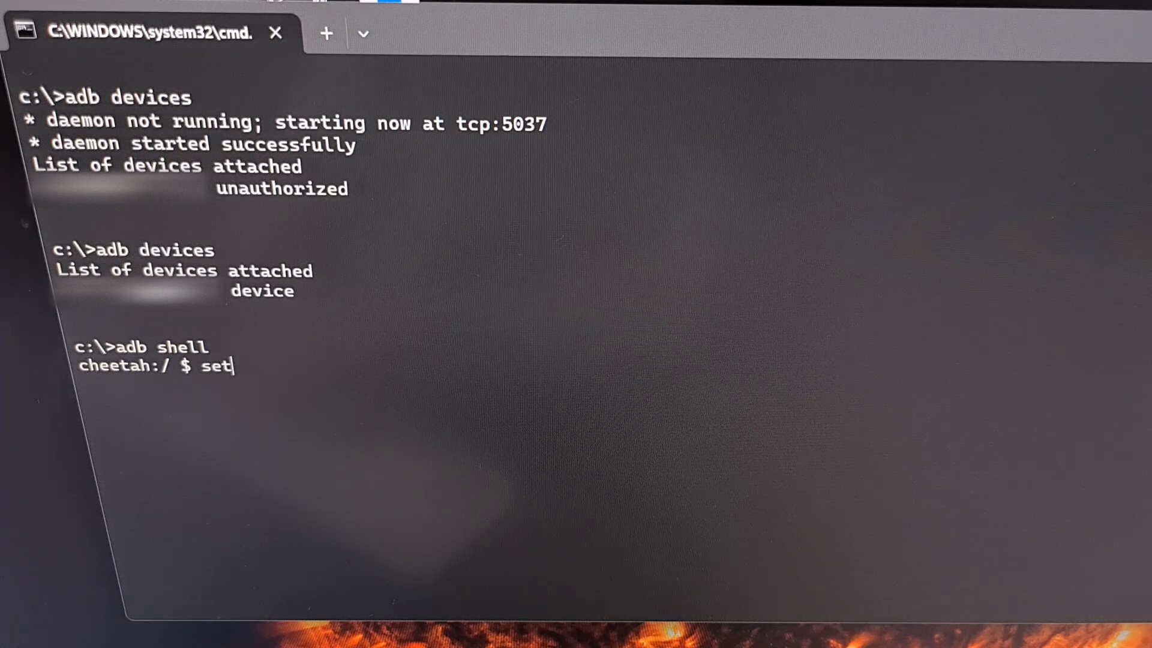
{"action": "type", "text": "tings pu"}
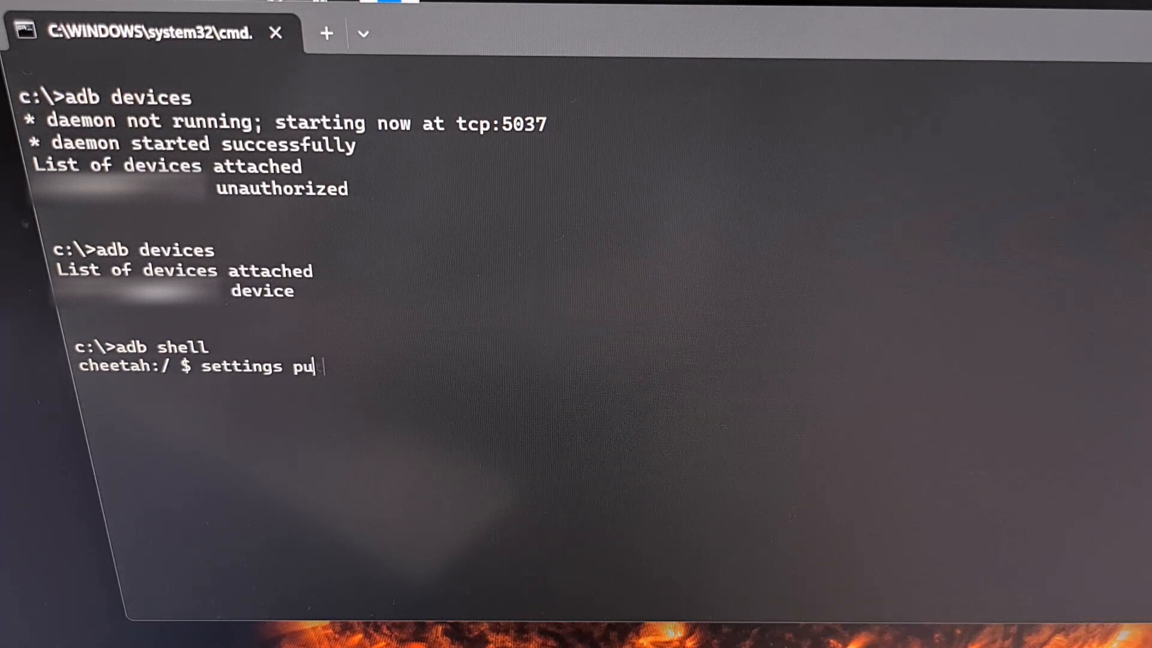
{"action": "type", "text": "t"}
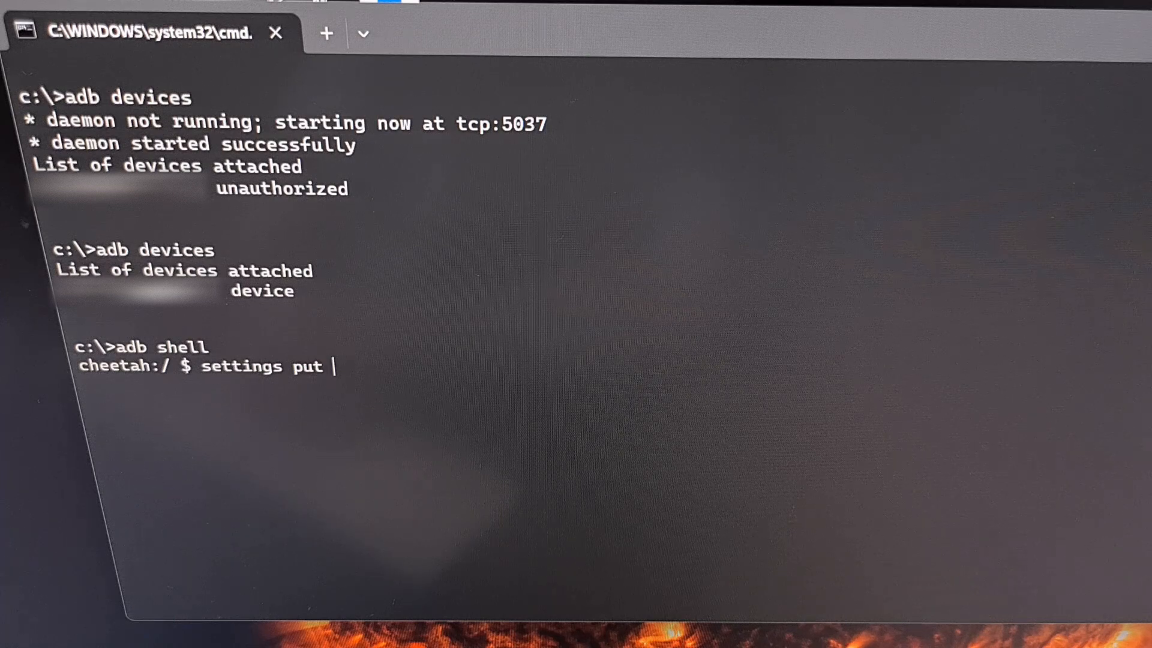
{"action": "type", "text": "secure"}
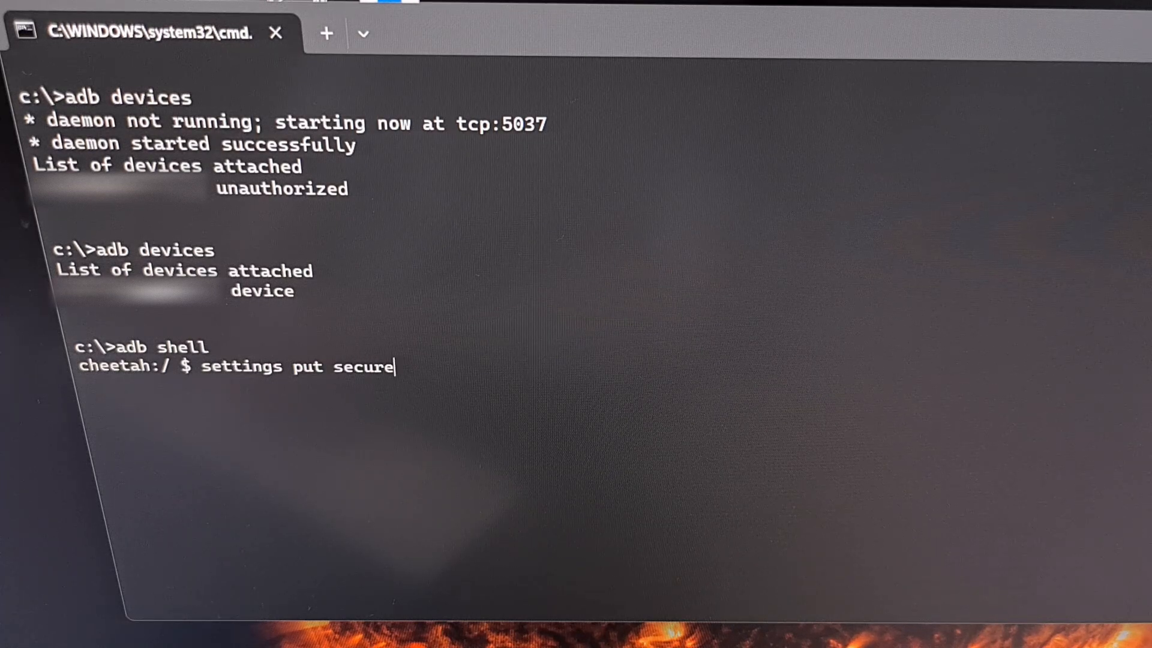
{"action": "type", "text": "long_"}
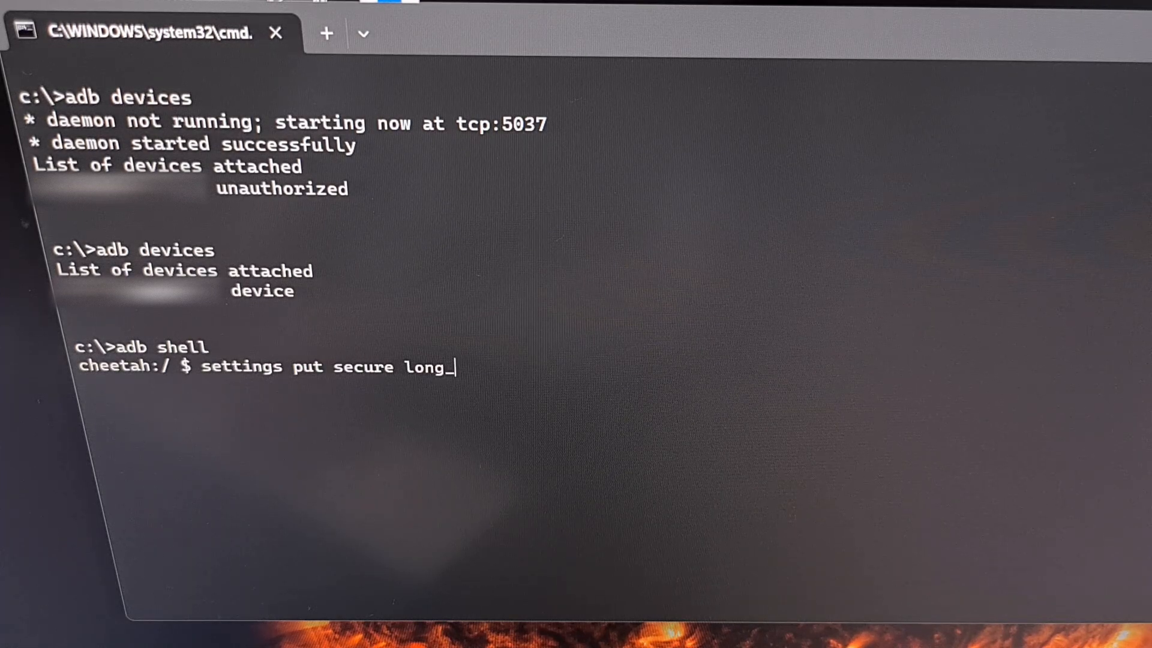
{"action": "type", "text": "pre"}
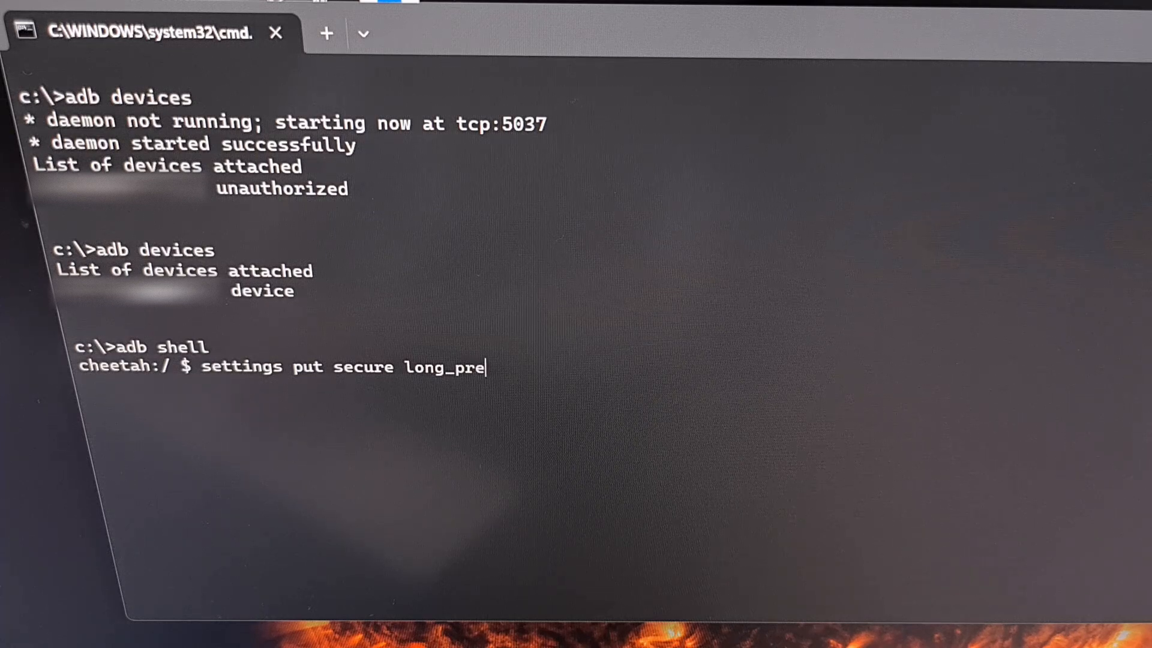
{"action": "type", "text": "ss_"}
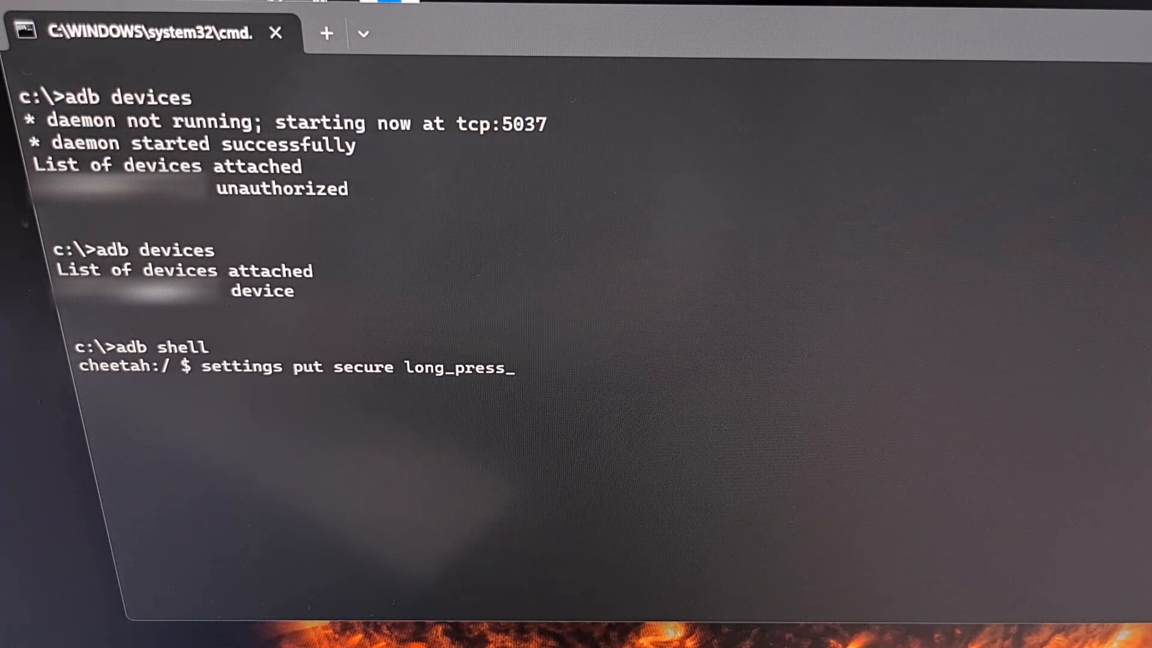
{"action": "type", "text": "timeout"}
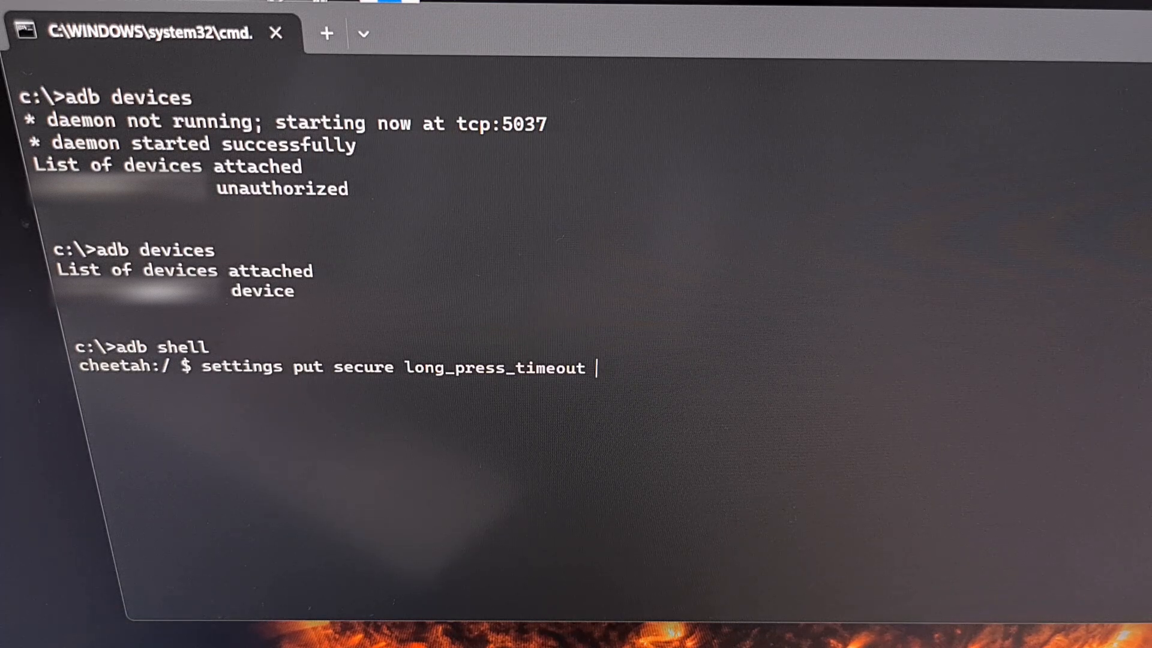
{"action": "type", "text": "600"}
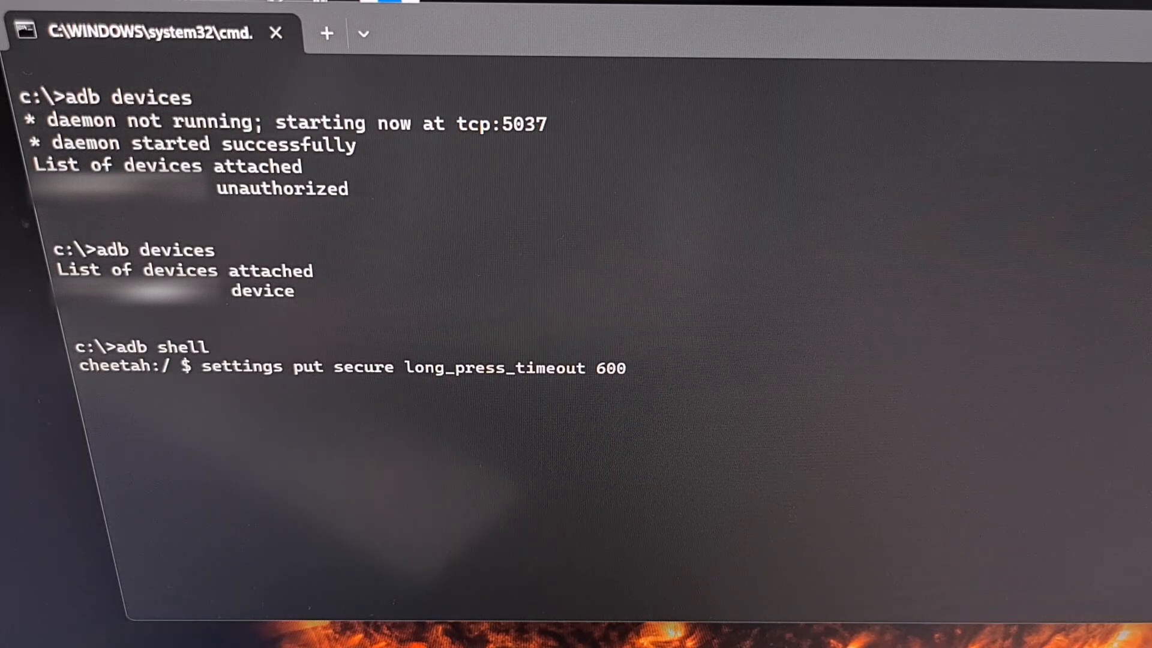
Step: Run the settings put command to apply a 600 ms long-press timeout
{"action": "key", "text": "Return"}
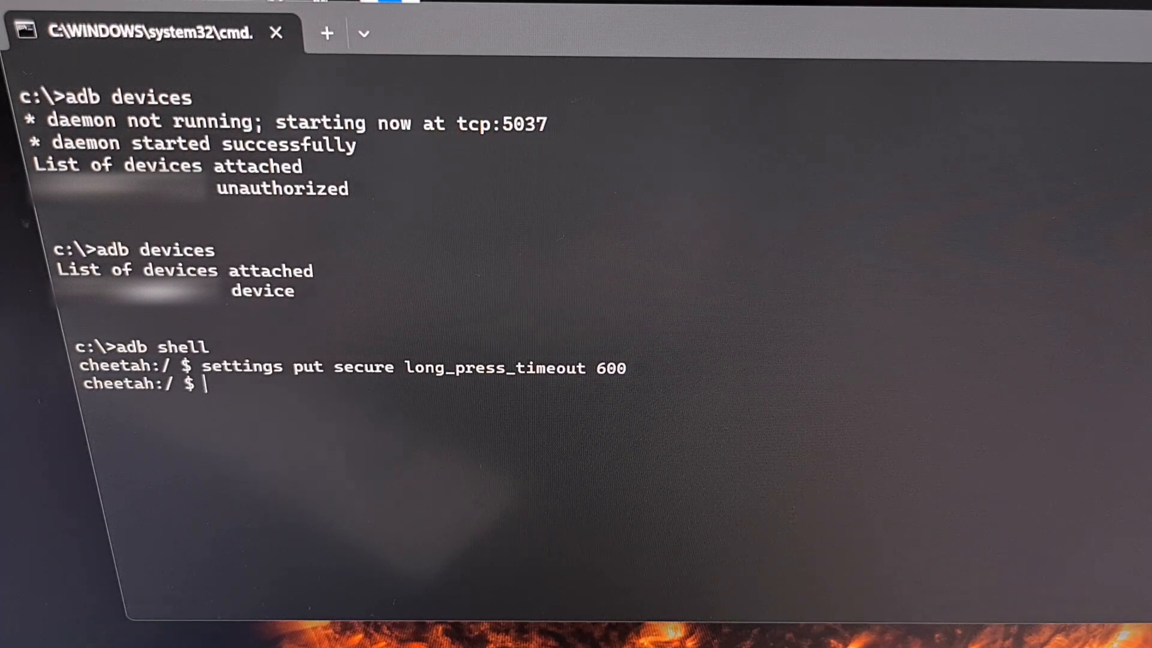
{"action": "mouse_move", "coordinate": [105, 426]}
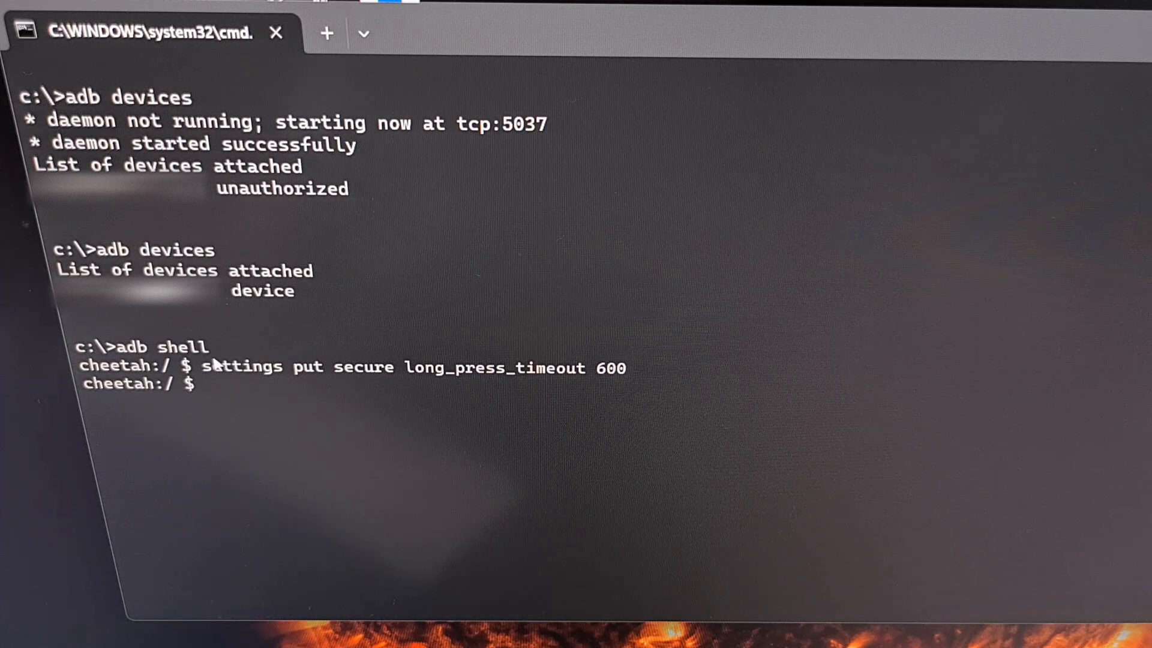
{"action": "mouse_move", "coordinate": [194, 400]}
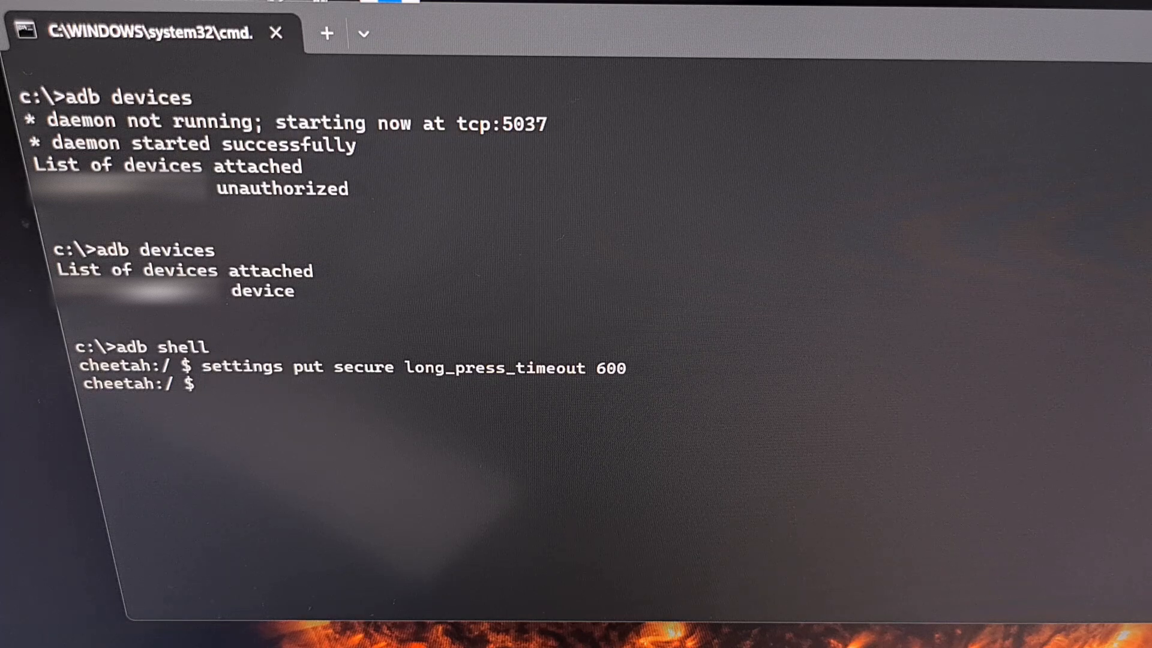
{"action": "mouse_move", "coordinate": [439, 444]}
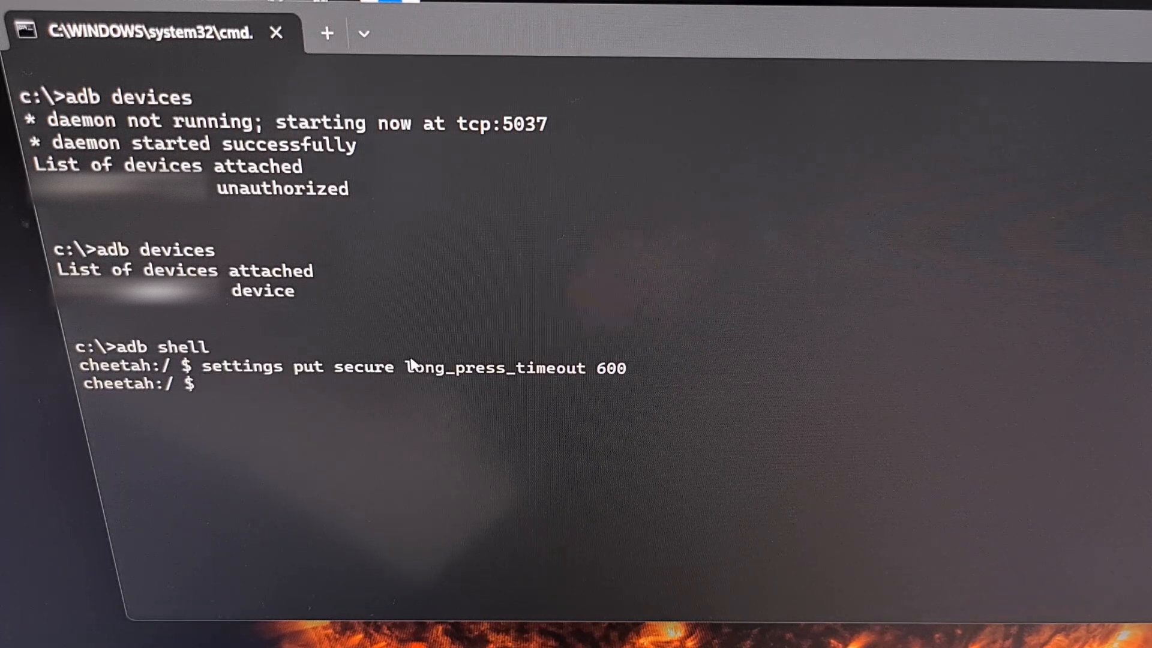
Step: Re-enter the settings put command with long_press_timeout 500 and run it
{"action": "type", "text": "settings put secure long_press_timeout 600"}
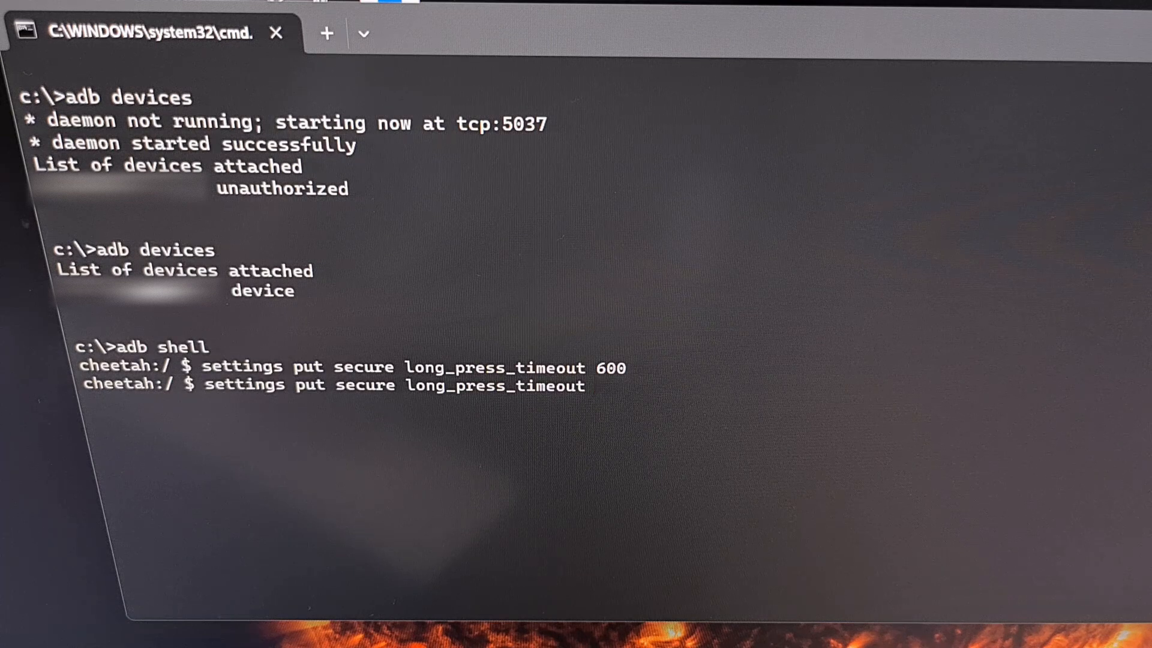
{"action": "type", "text": "450"}
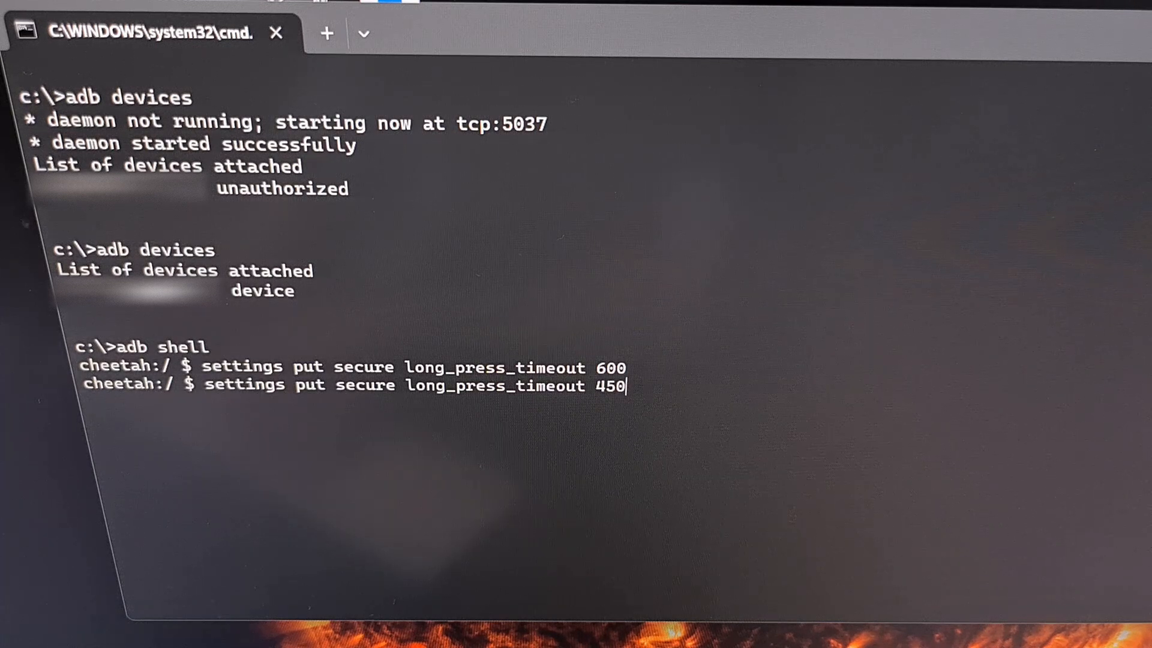
{"action": "type", "text": "500"}
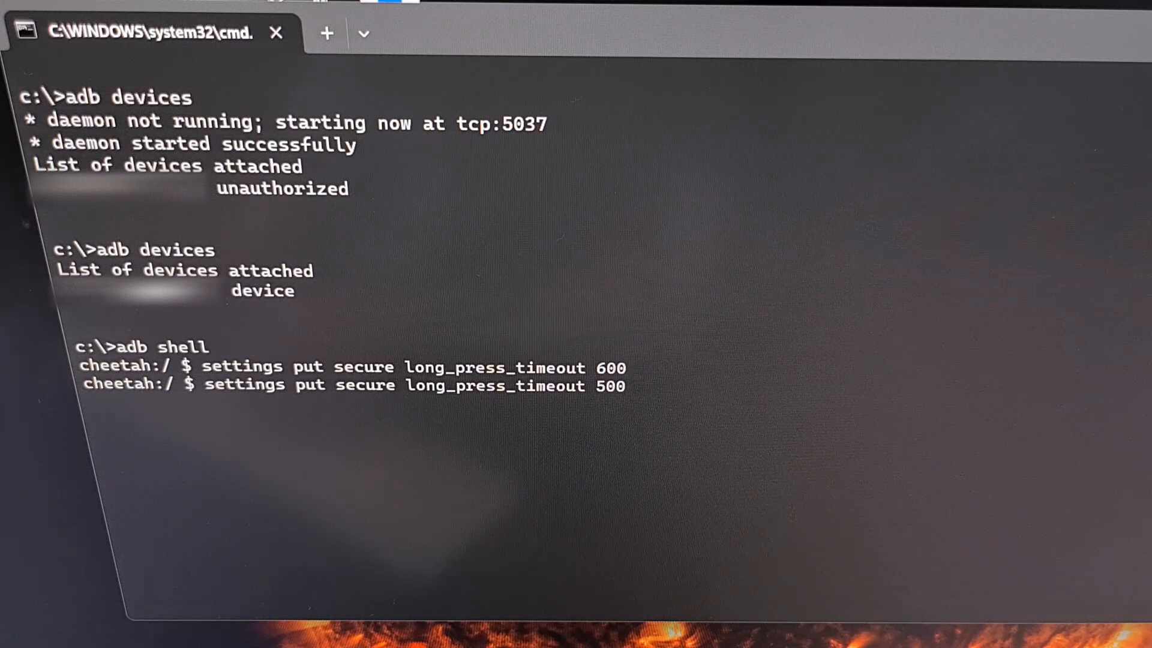
{"action": "key", "text": "Return"}
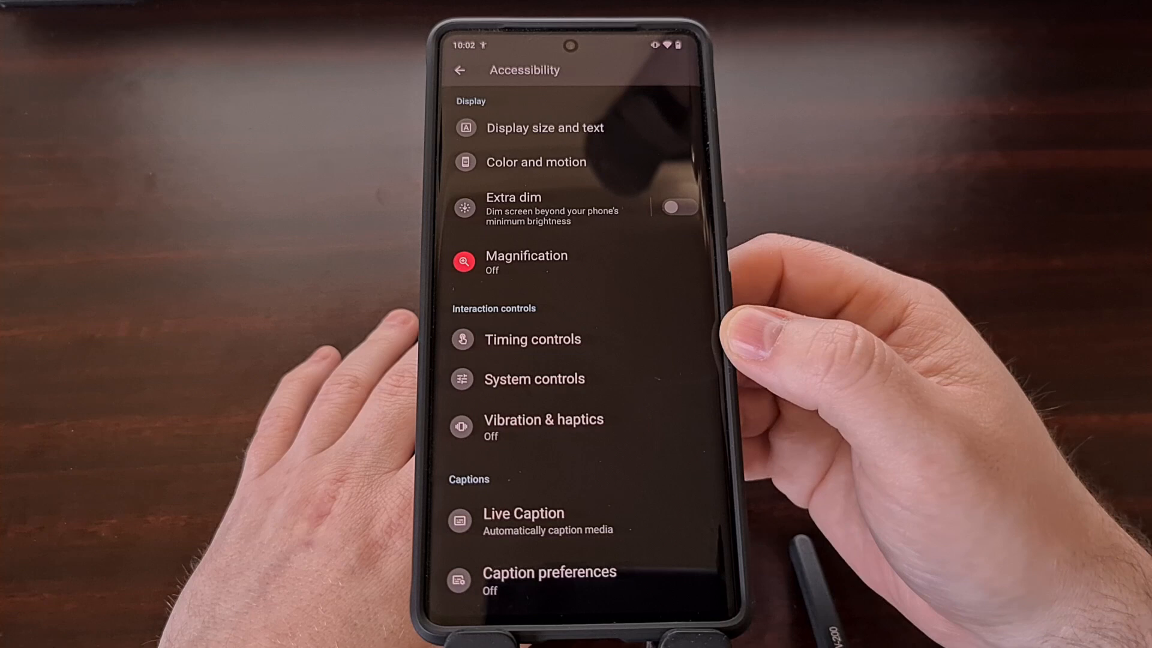
Step: Open Accessibility's Timing controls page on the phone to see Touch & hold delay
{"action": "left_click", "coordinate": [532, 338]}
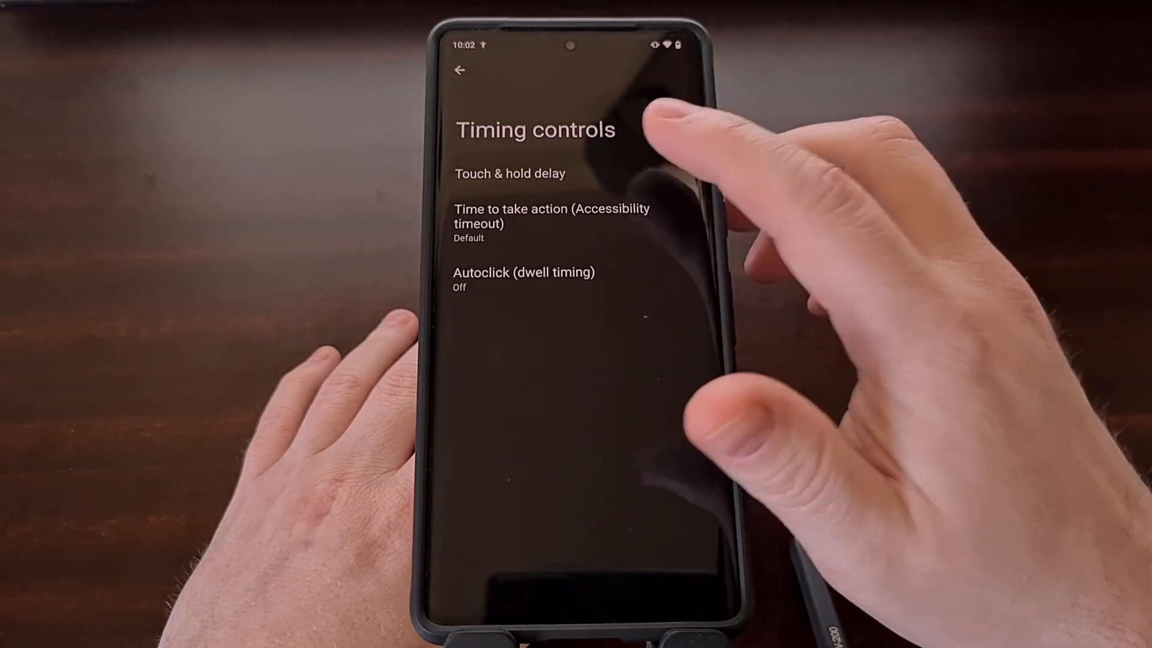
{"action": "left_click", "coordinate": [509, 174]}
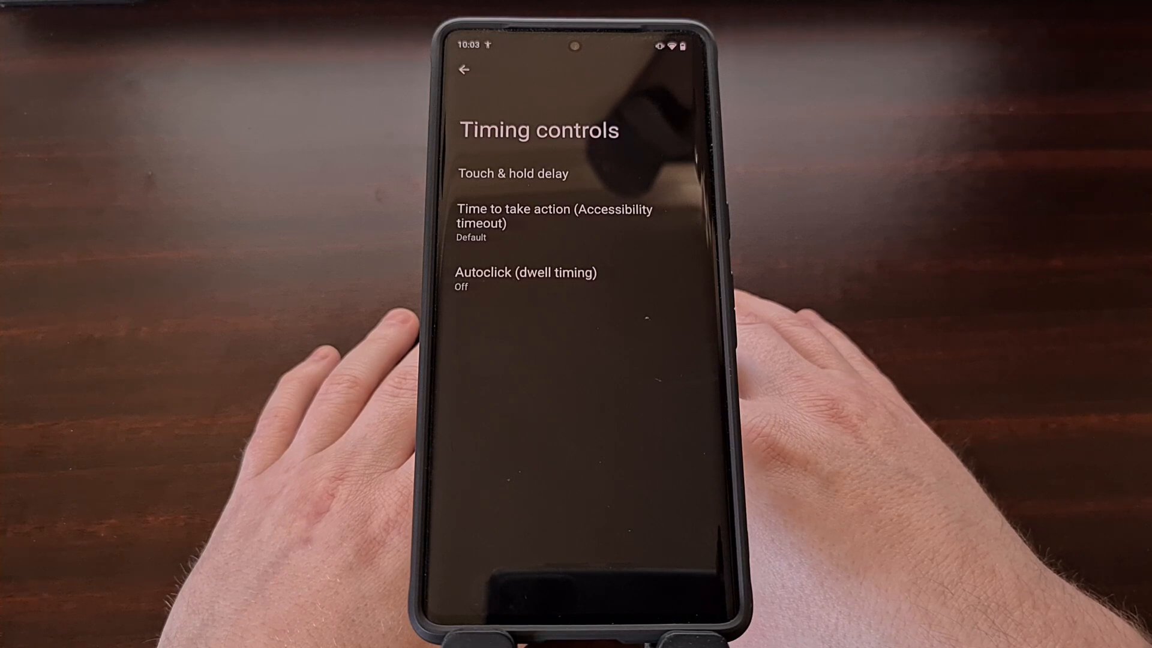
{"action": "mouse_move", "coordinate": [867, 294]}
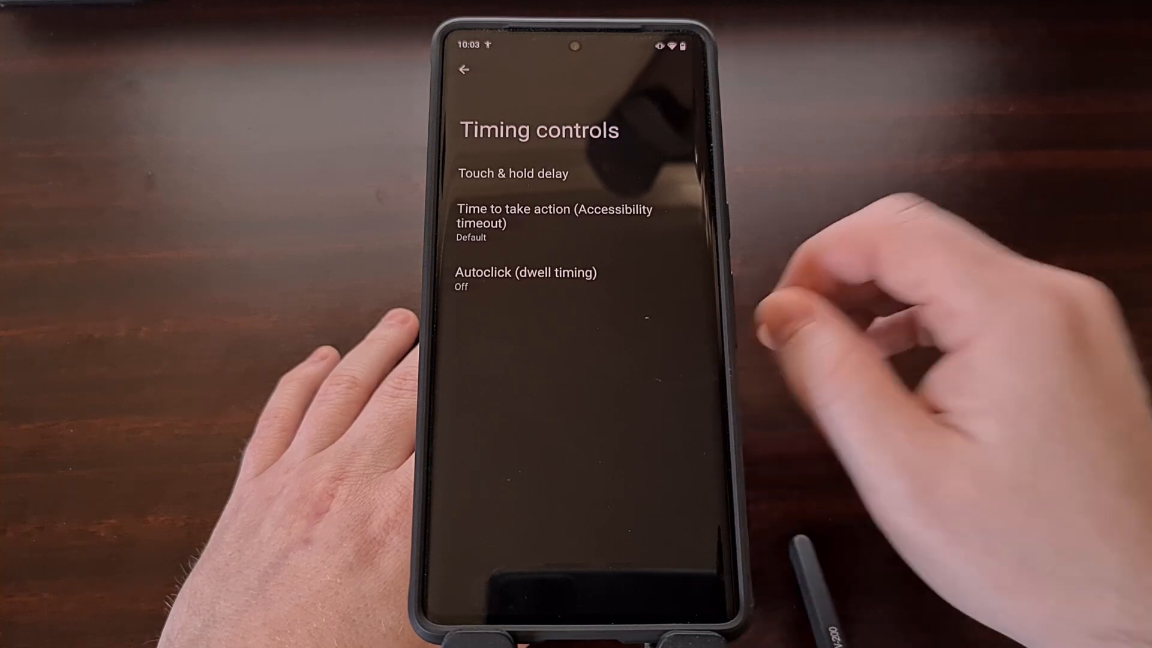